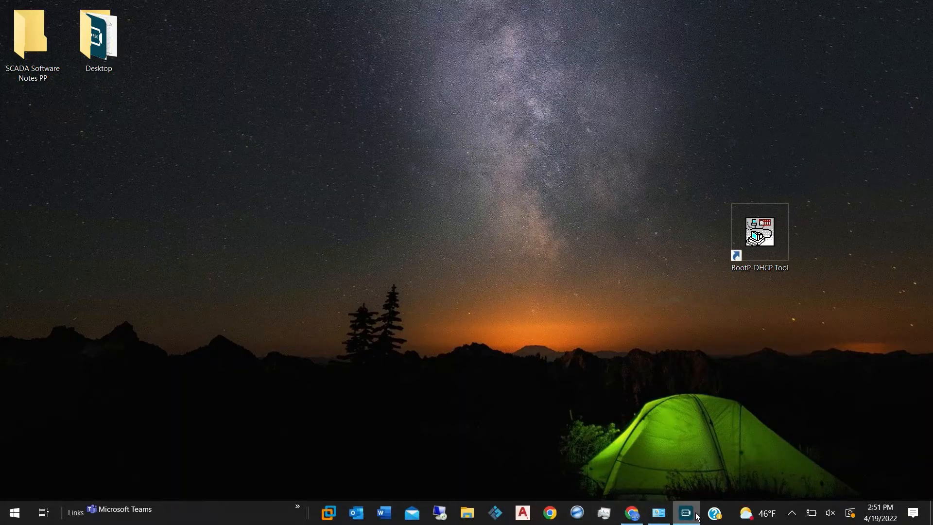
Step: Review the PC's wired Ethernet connection properties in Windows Network Connections and close the windows
click(685, 512)
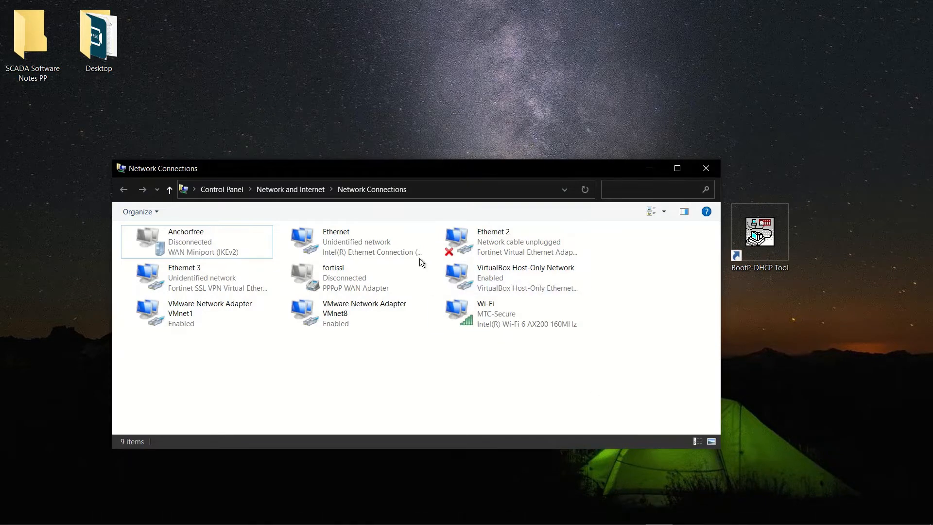
double_click(335, 241)
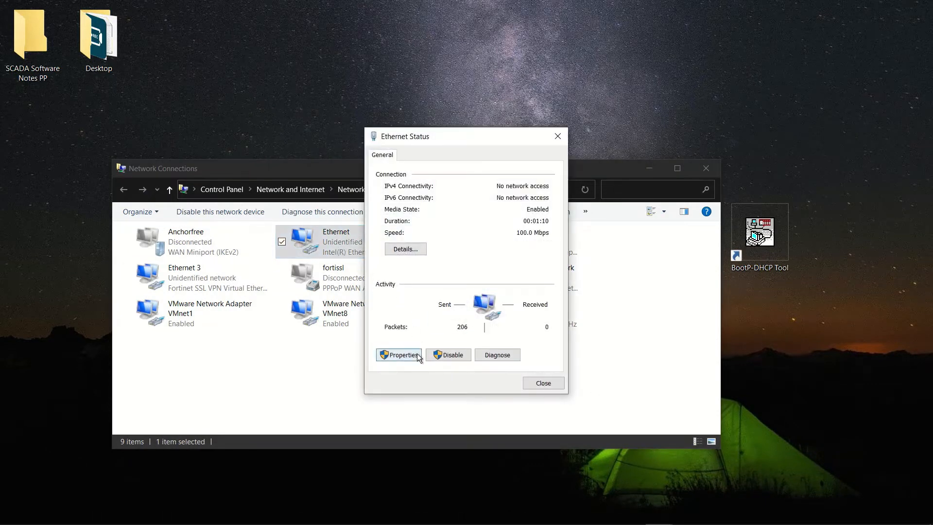
click(398, 355)
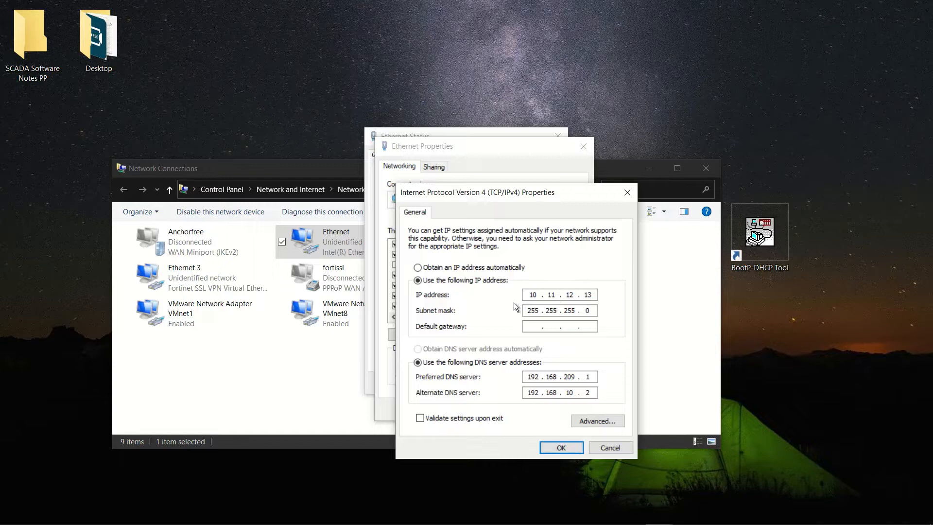
mouse_move(600, 322)
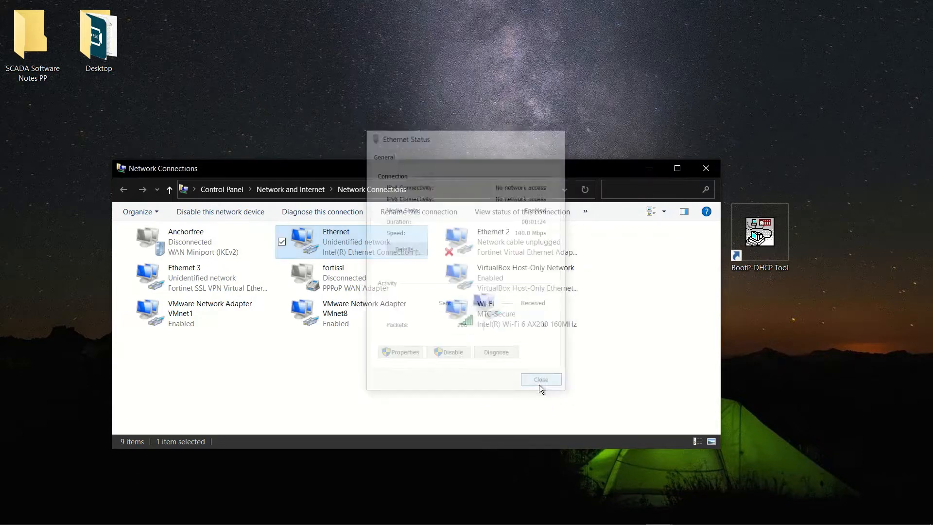
click(541, 379)
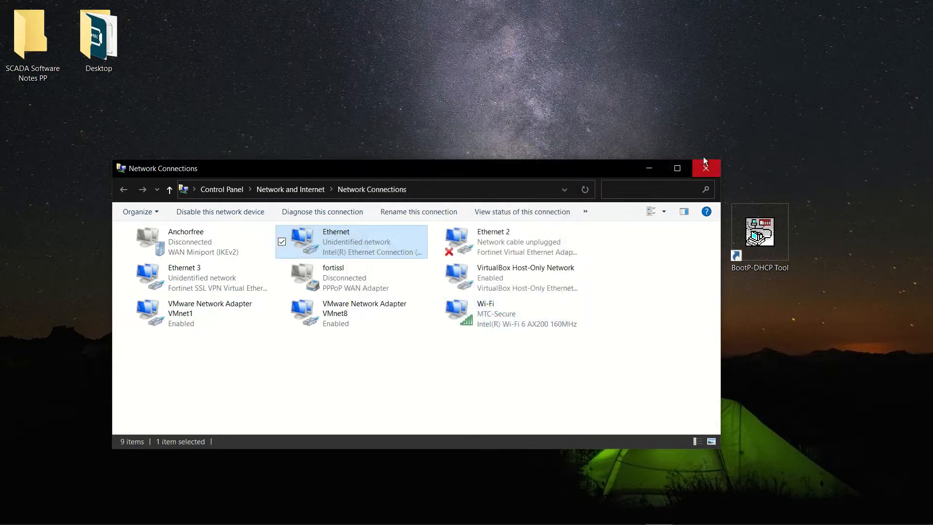
click(706, 168)
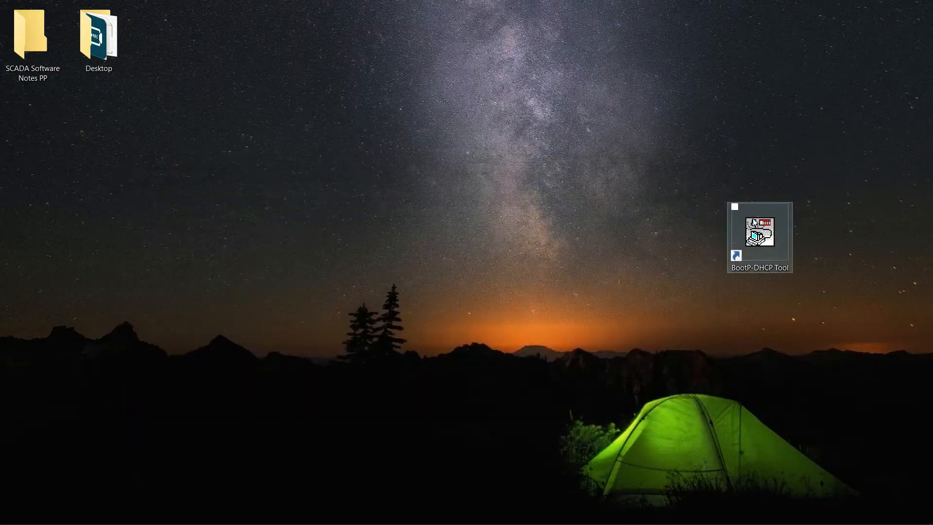
Step: In the BootP-DHCP tool on the Intel interface, assign client address 10.11.12.12 to the discovered MAC
double_click(759, 233)
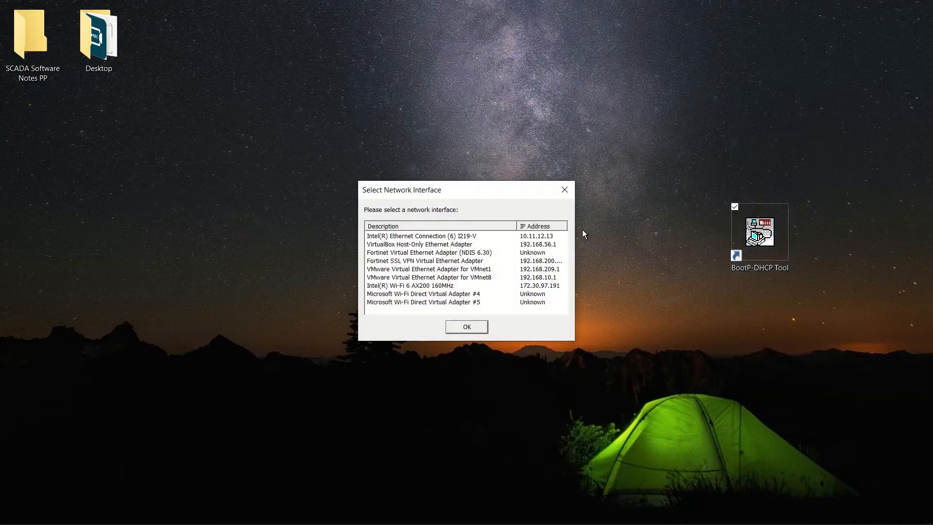
click(421, 235)
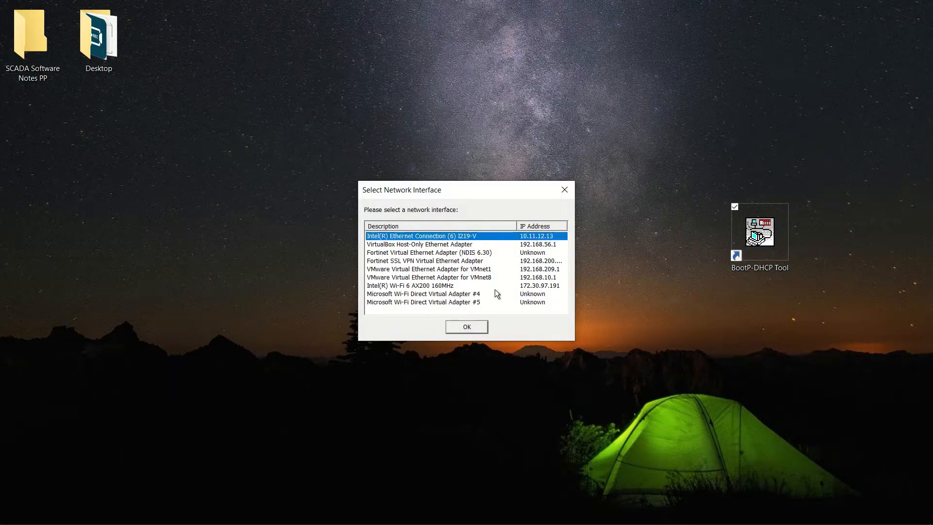
click(465, 327)
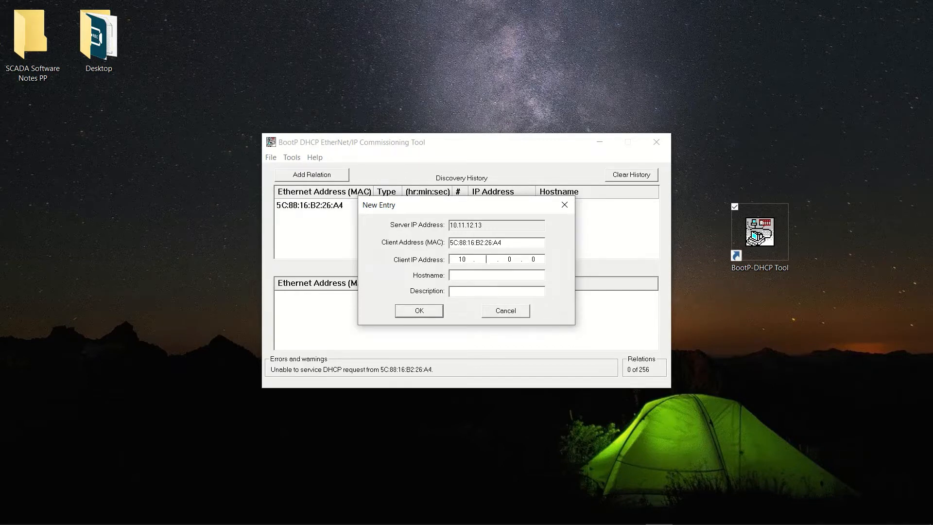
text(11)
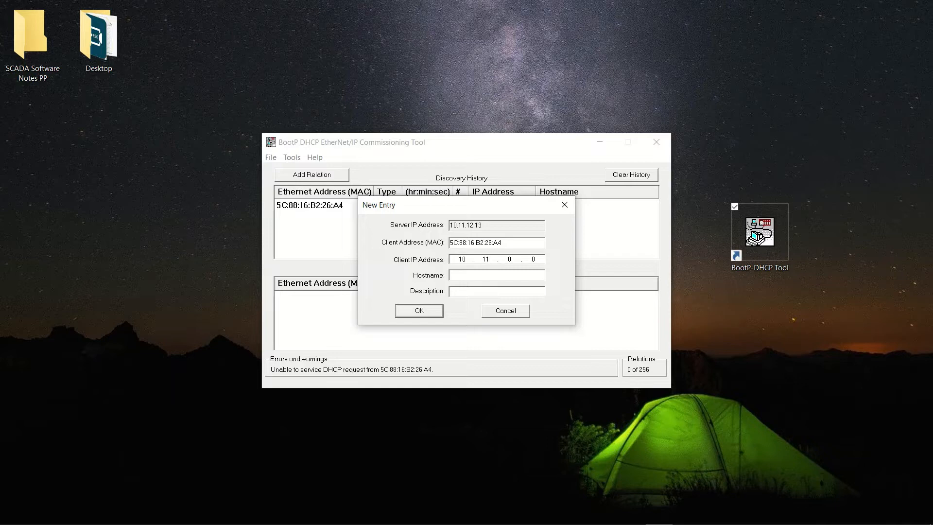
text(12)
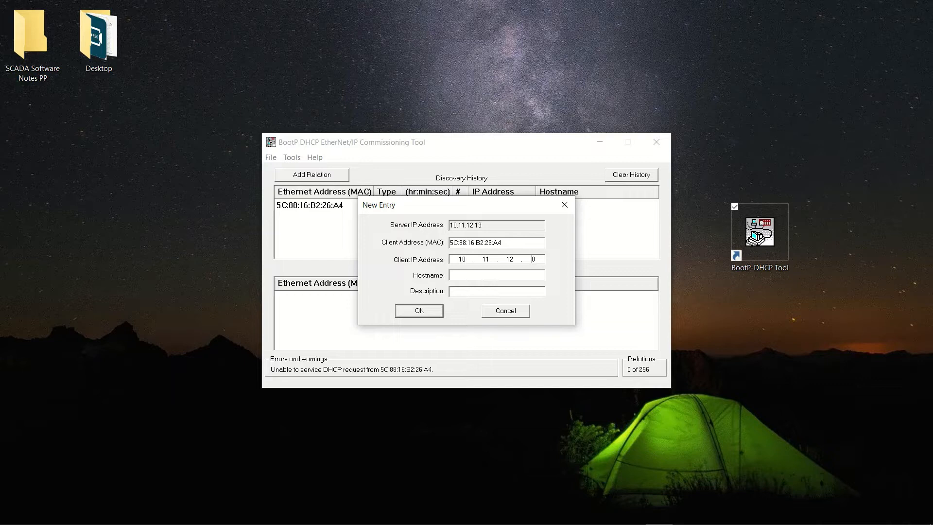
text(12)
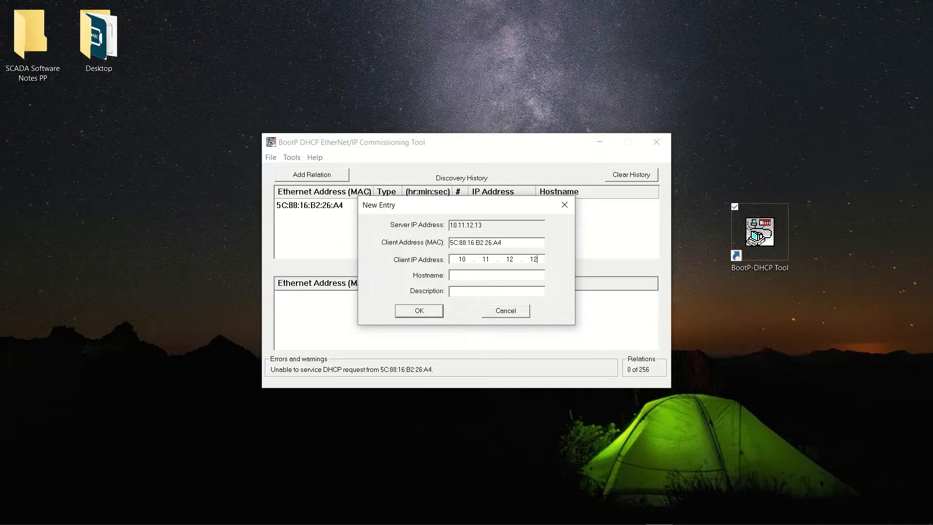
click(418, 310)
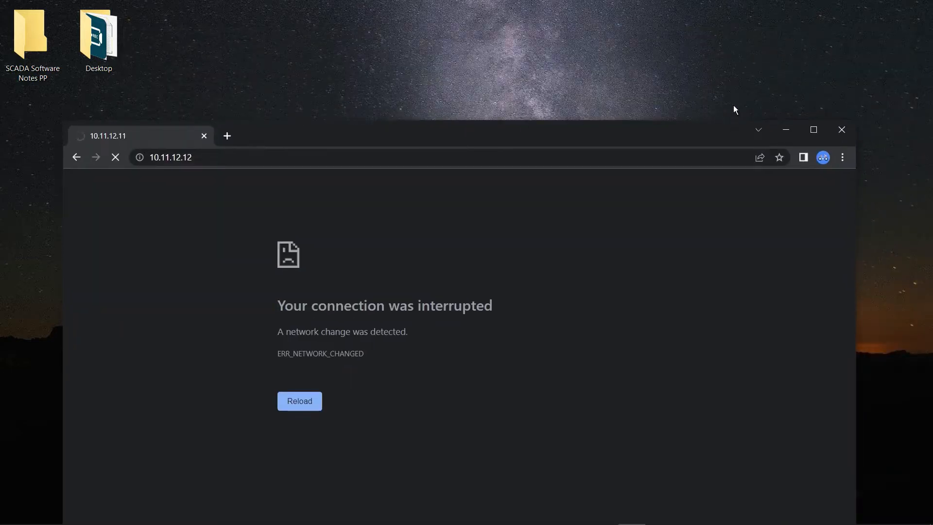
mouse_move(538, 152)
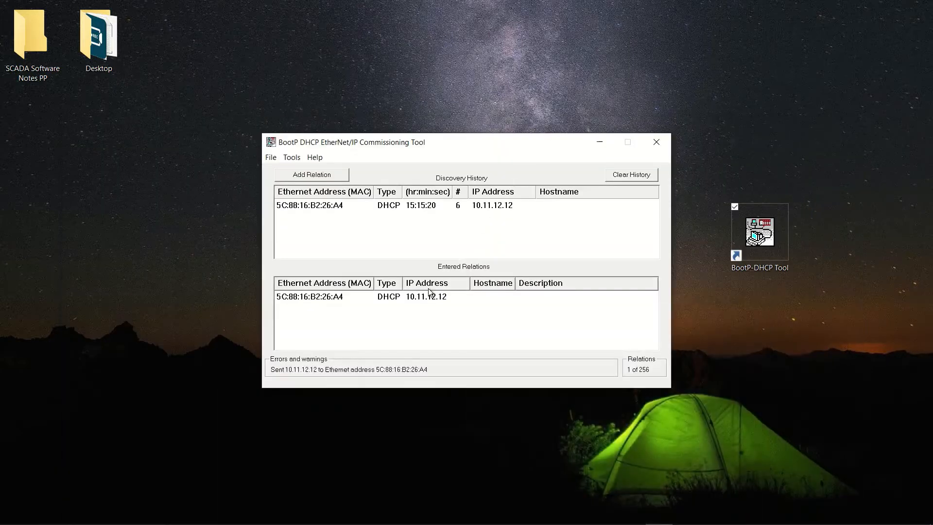
mouse_move(552, 499)
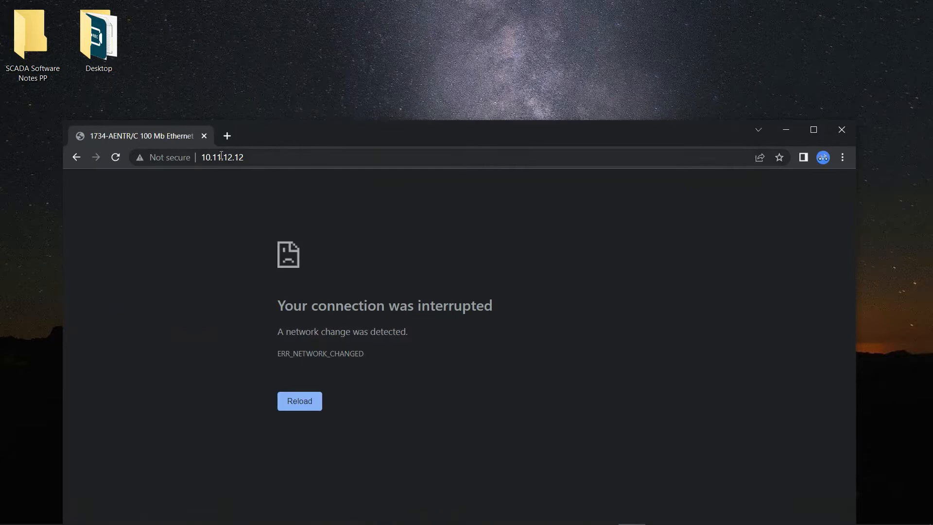
Step: Sign in as admin on the Identity page and bring up the adapter's Services settings
click(299, 400)
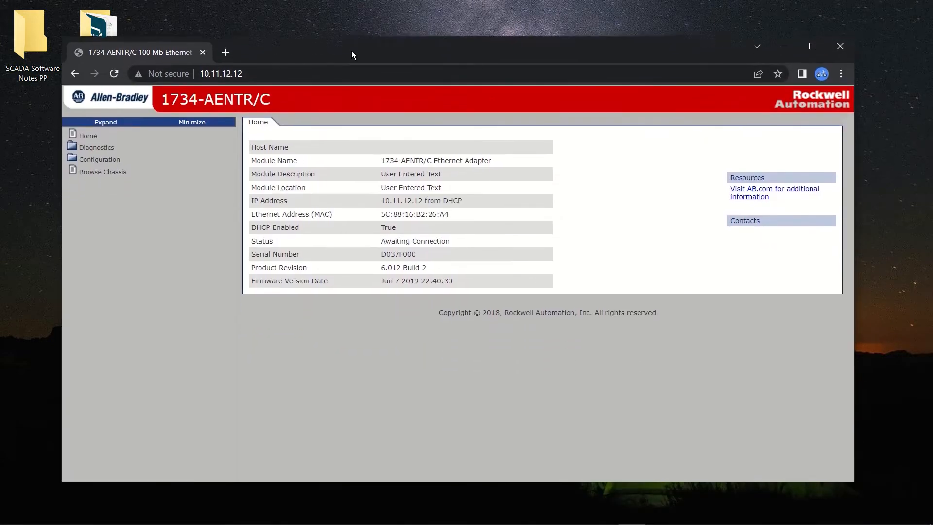
click(99, 158)
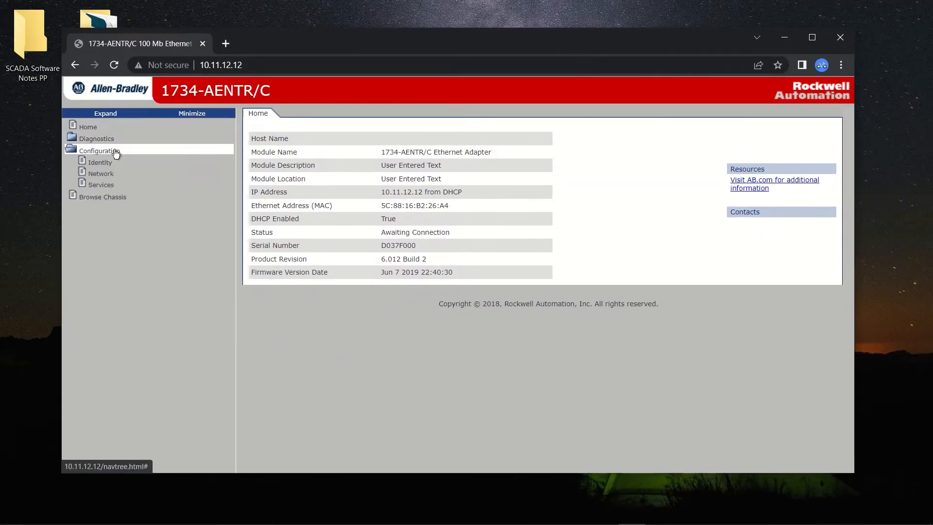
click(99, 162)
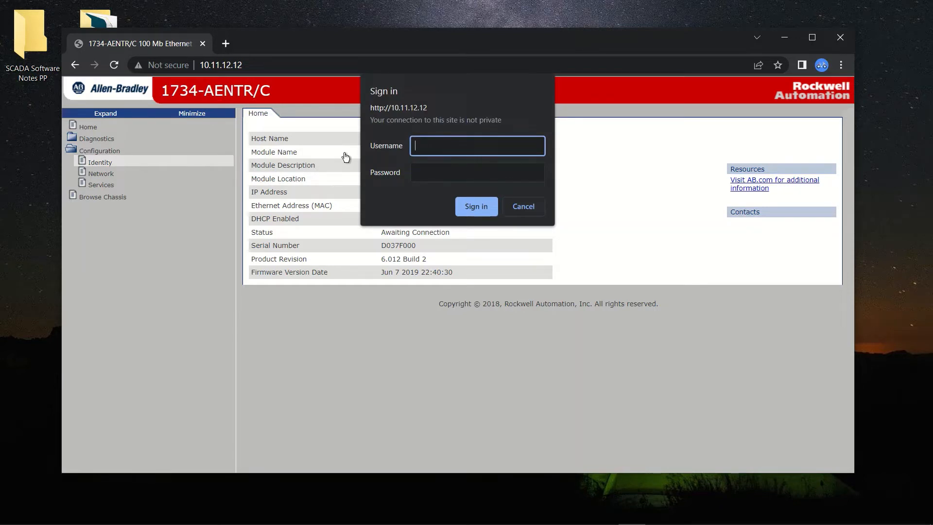
text(admin)
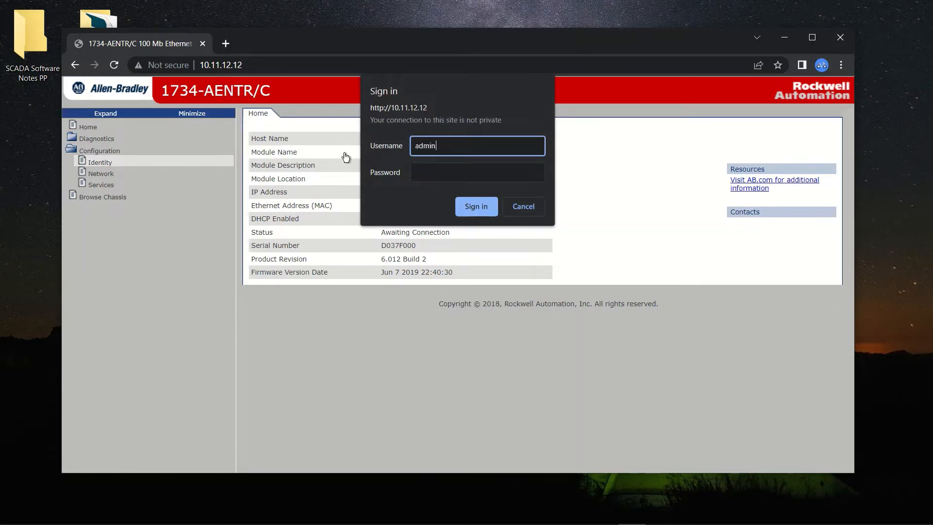
text(•••••)
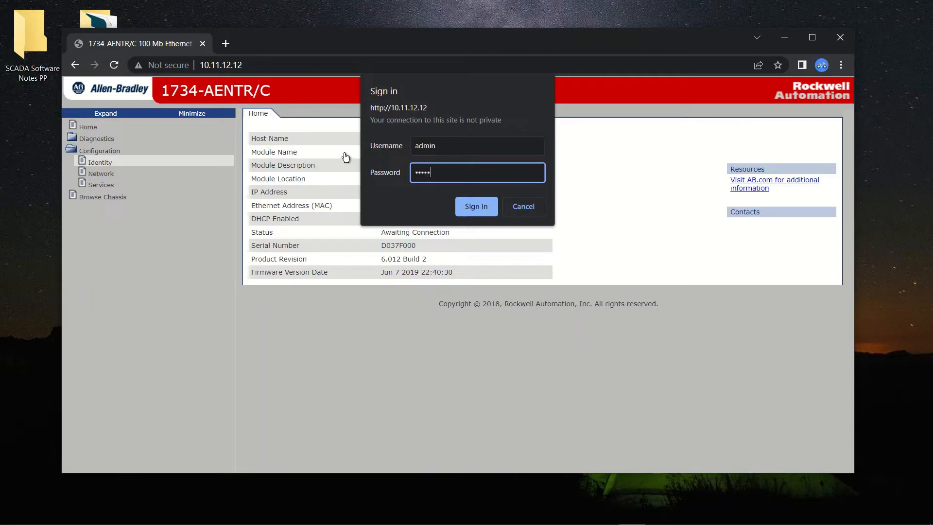
click(475, 206)
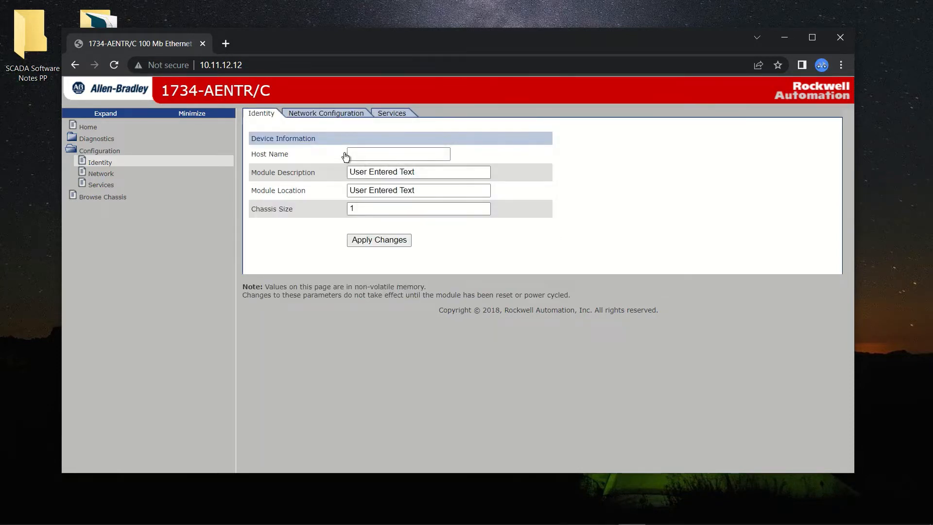
click(101, 185)
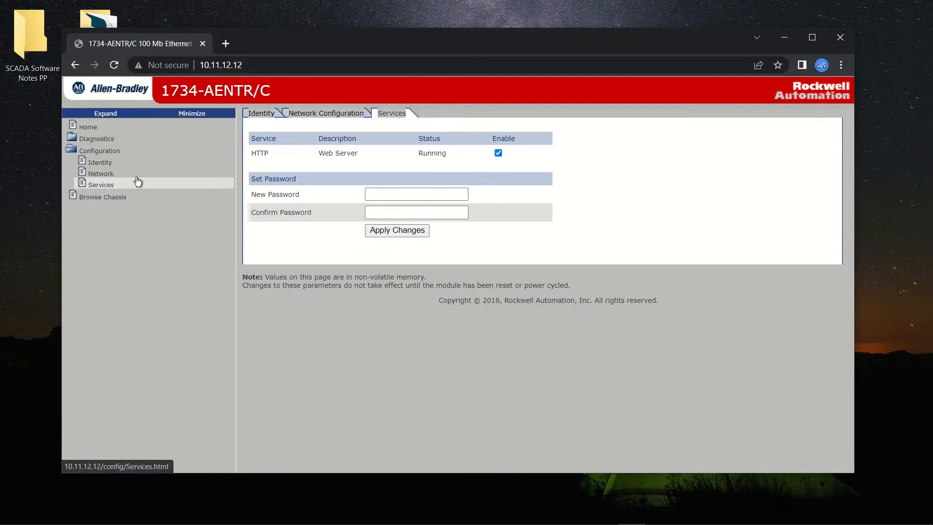
Step: Set Network Configuration to static 192.168.203.50, mask 255.255.252.0, gateway 192.168.200.1, and apply it
click(100, 173)
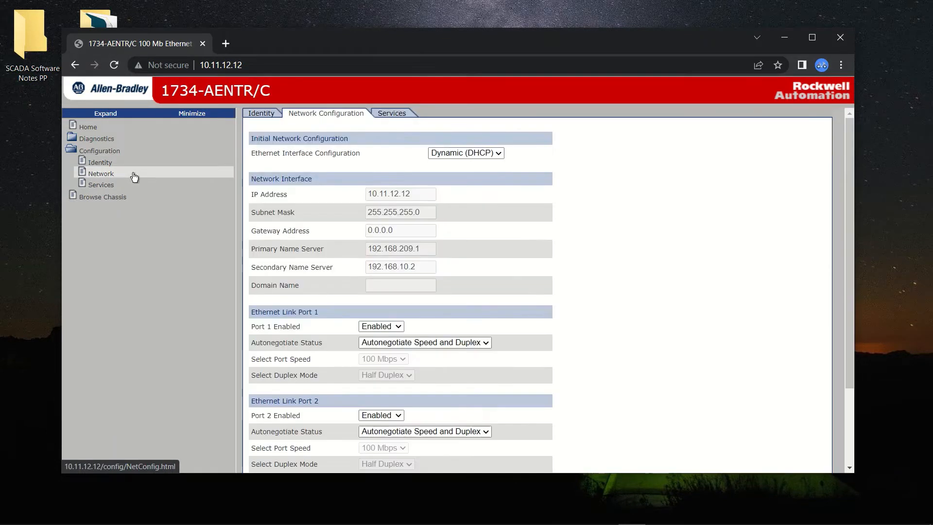
click(465, 153)
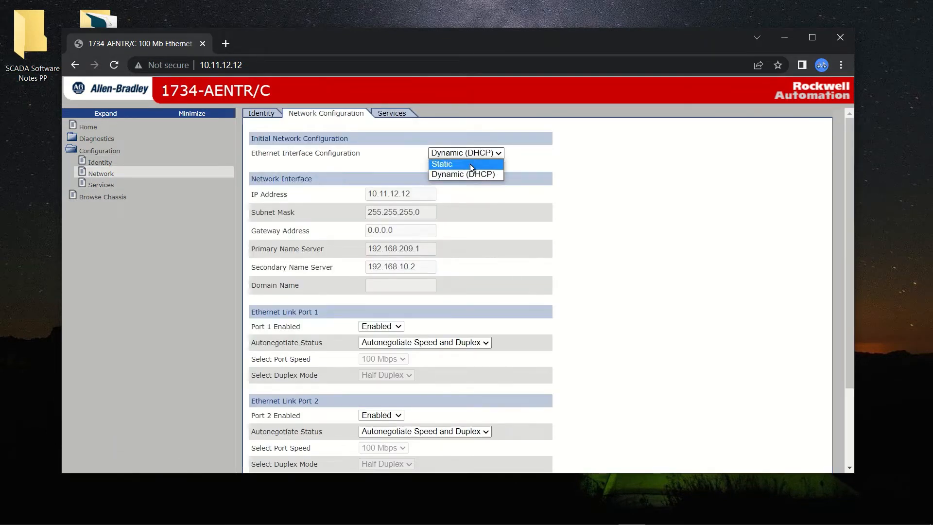
click(442, 163)
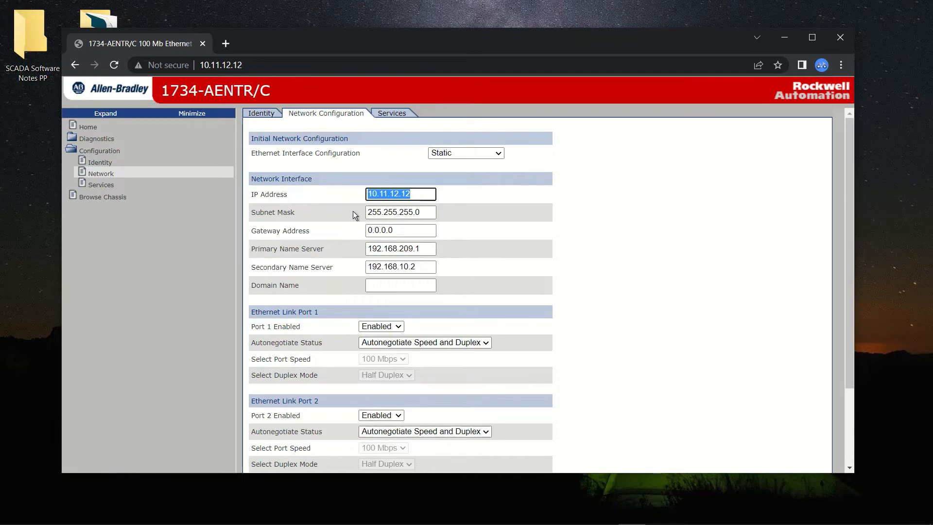
text(19)
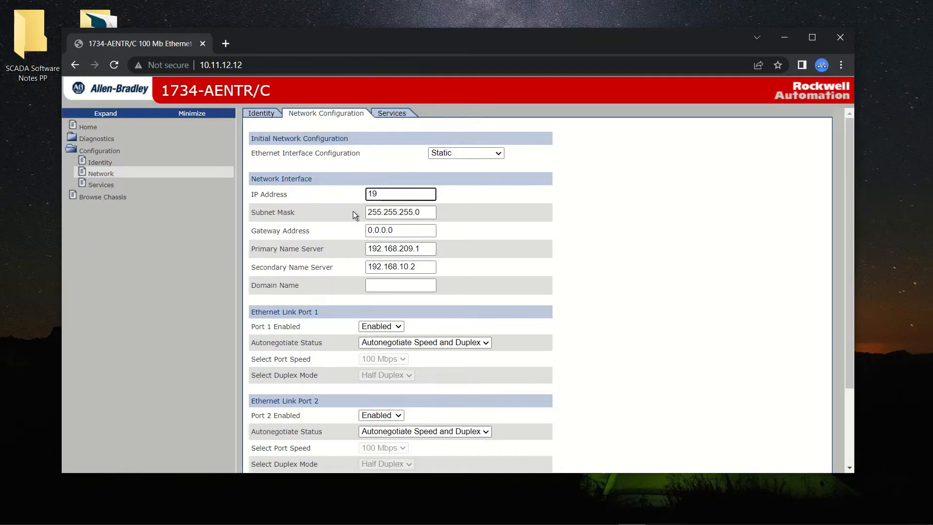
text(192.168.203.)
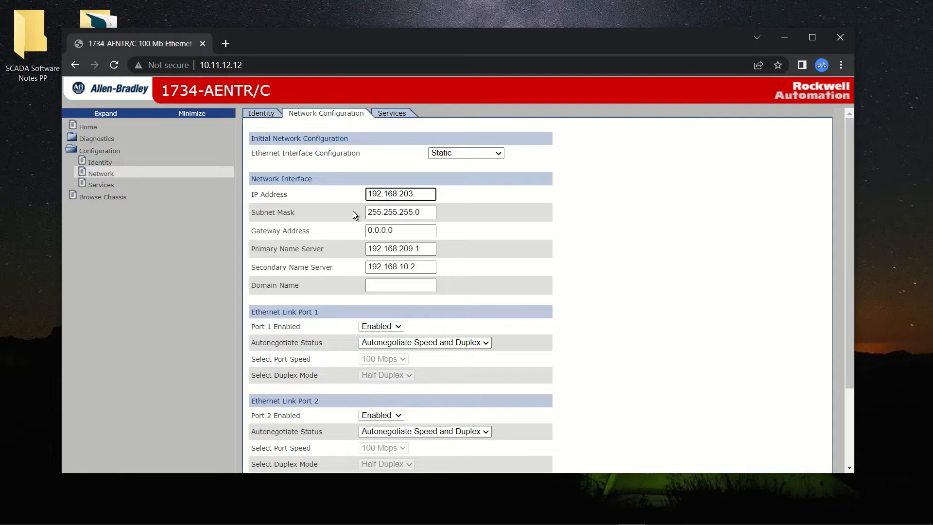
text(49)
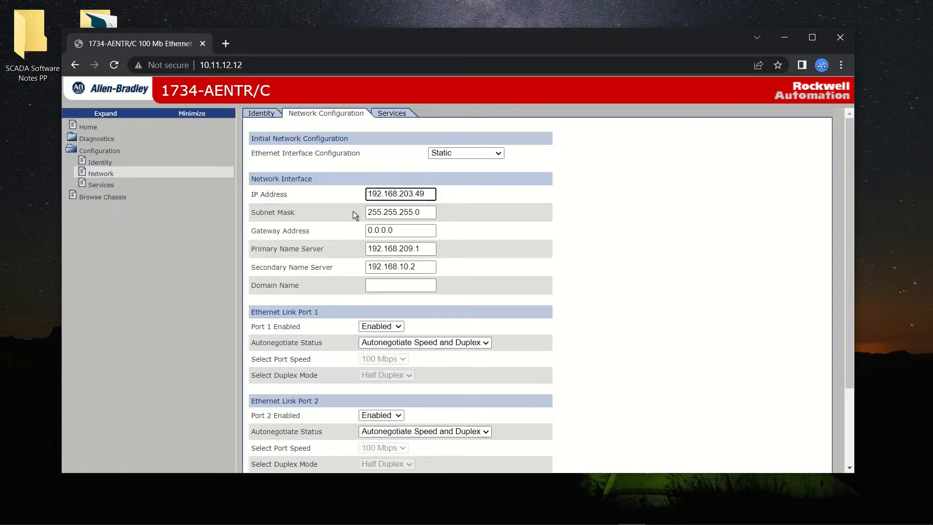
text(50)
click(400, 212)
text(2)
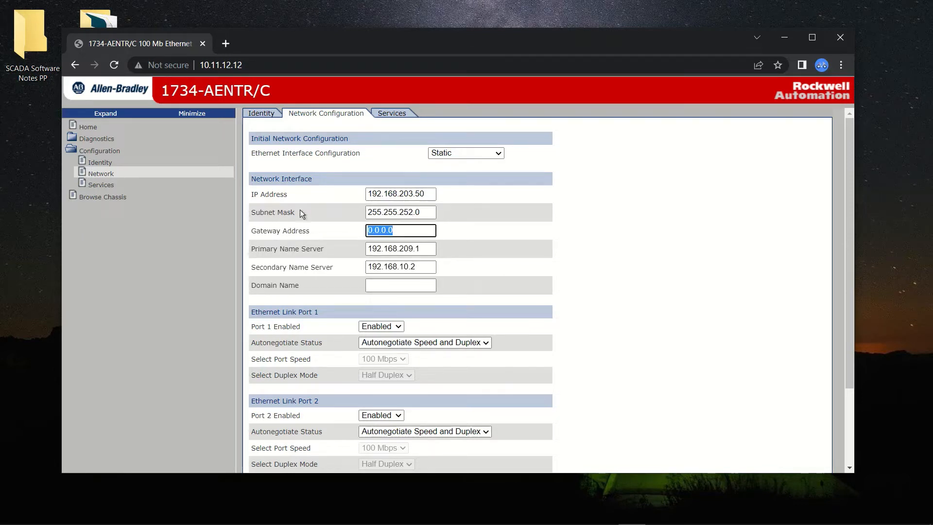
text(192.168.200.1)
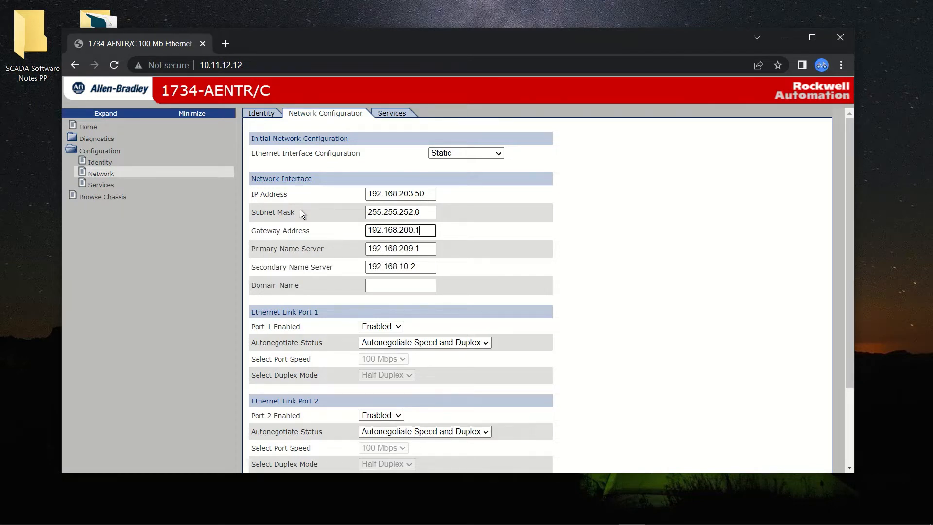
mouse_move(565, 224)
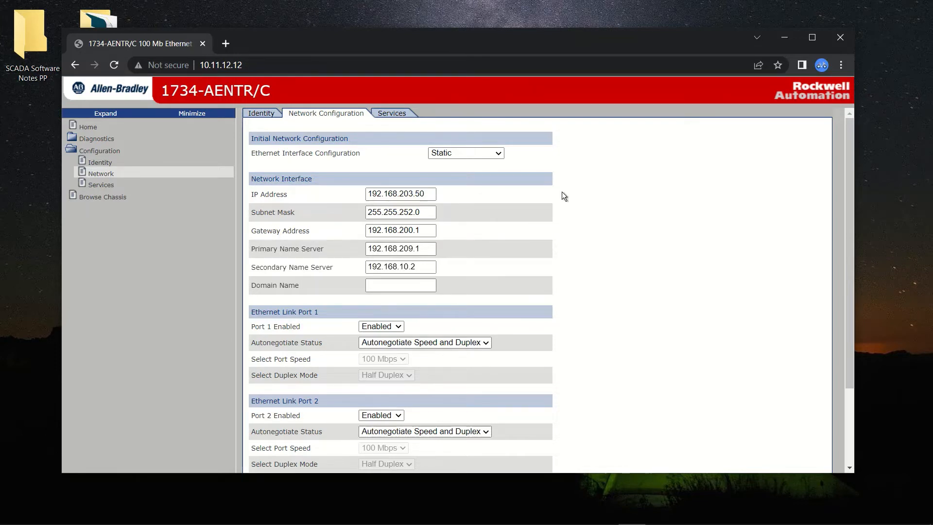
scroll(down, 3)
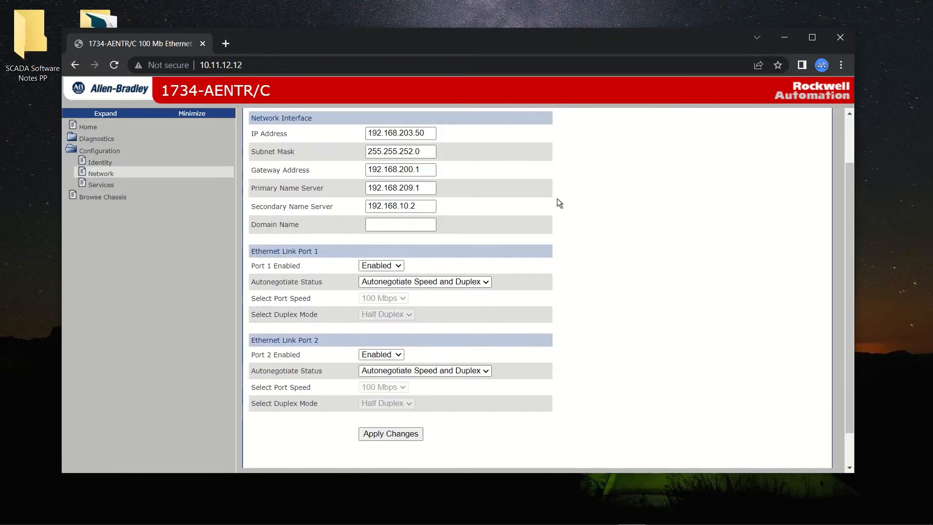
mouse_move(391, 433)
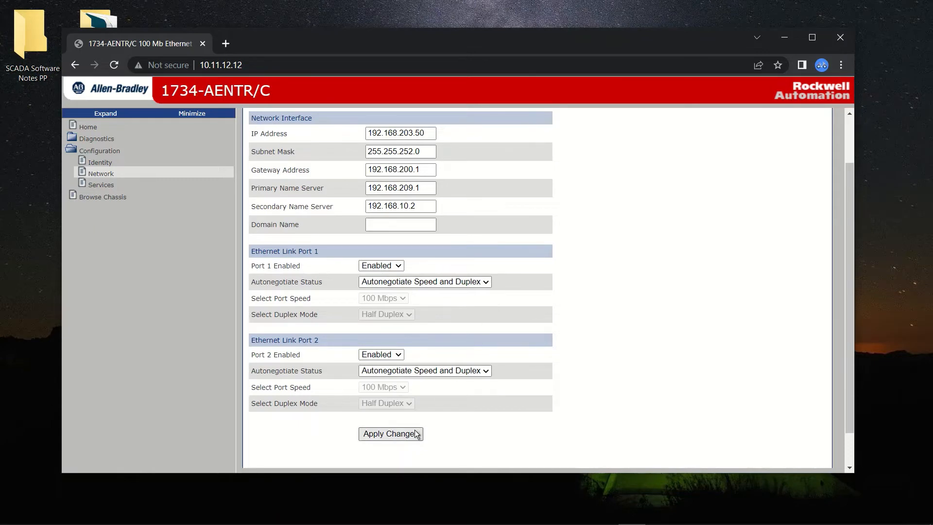
click(390, 434)
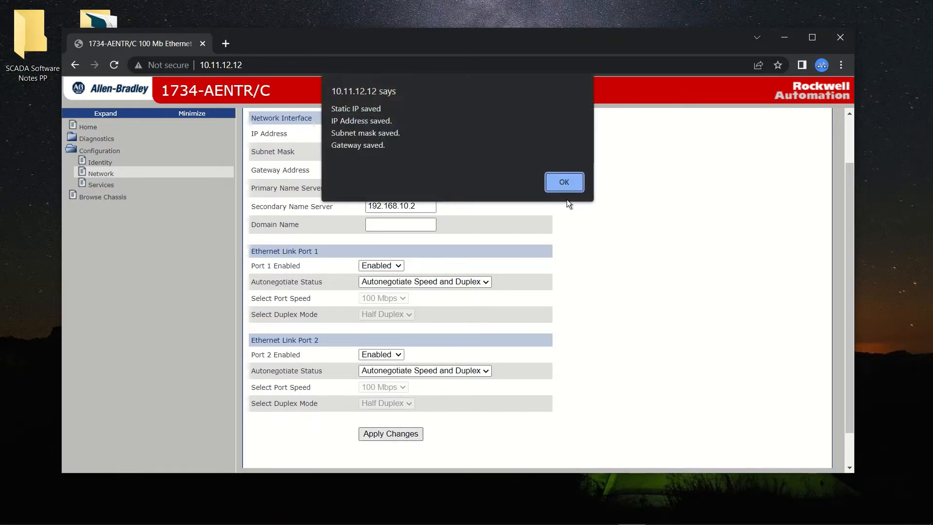
click(563, 182)
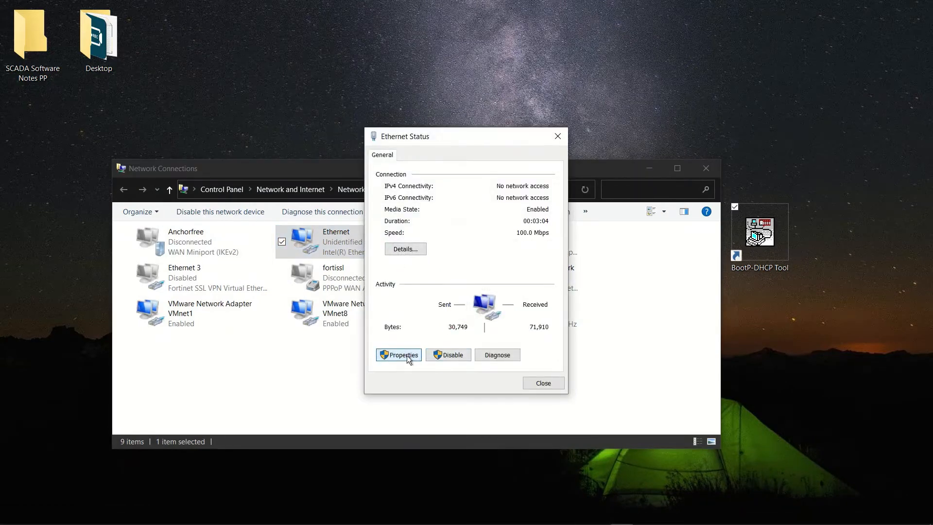
Step: Give the PC's Ethernet adapter static IPv4 192.168.200.100 with mask 255.255.252.0 and close the dialogs
click(398, 355)
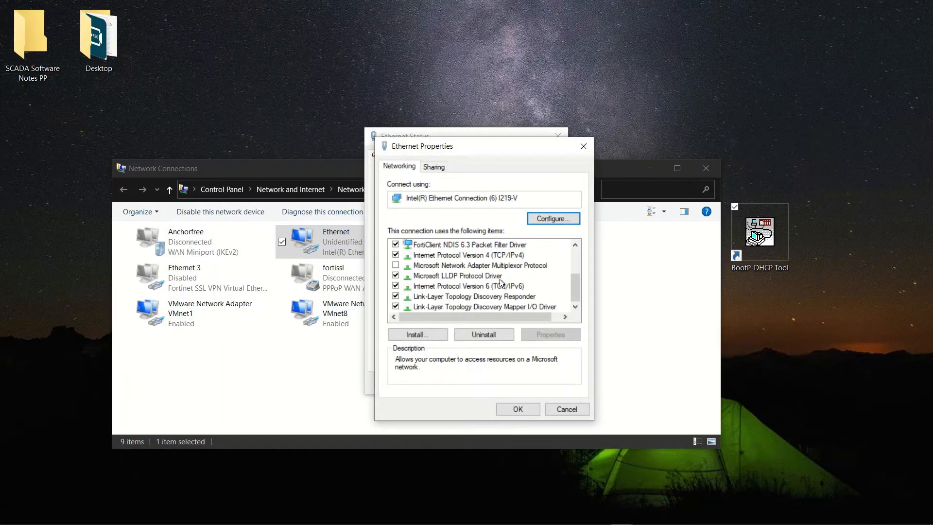
double_click(458, 254)
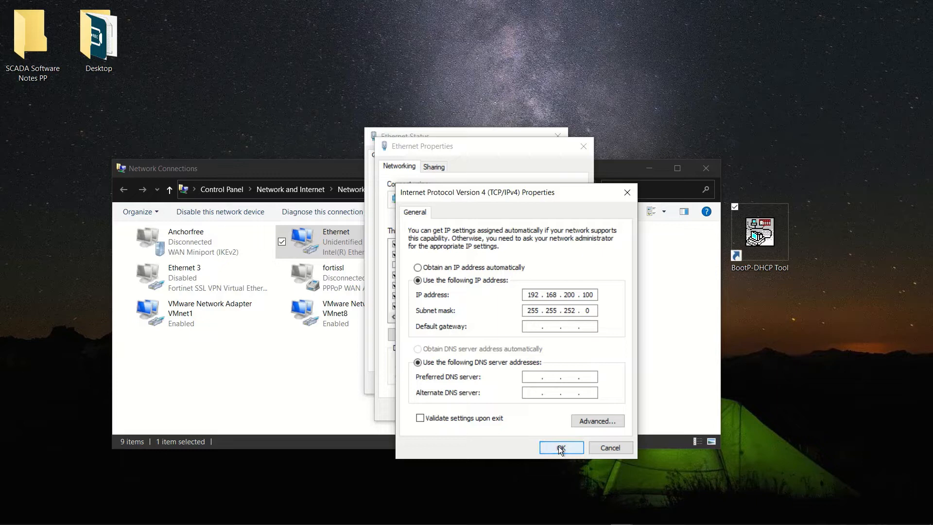
click(560, 447)
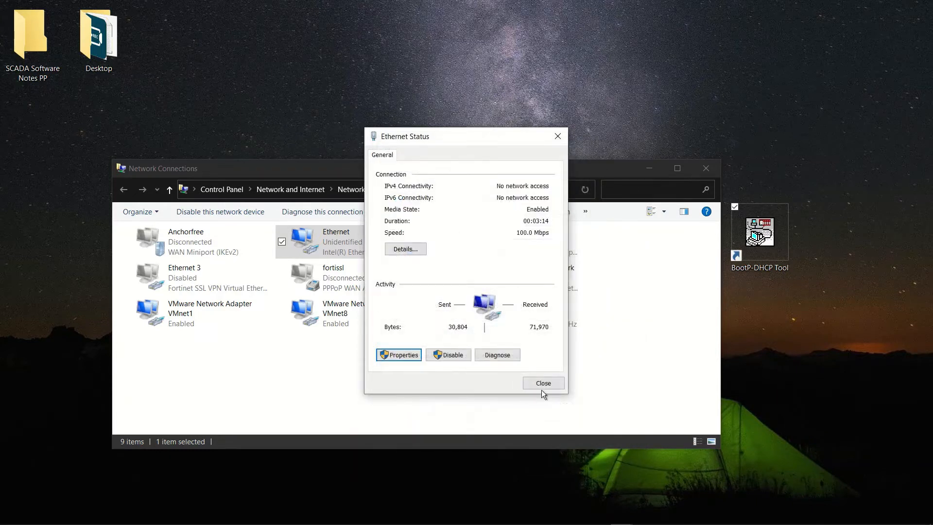
click(542, 383)
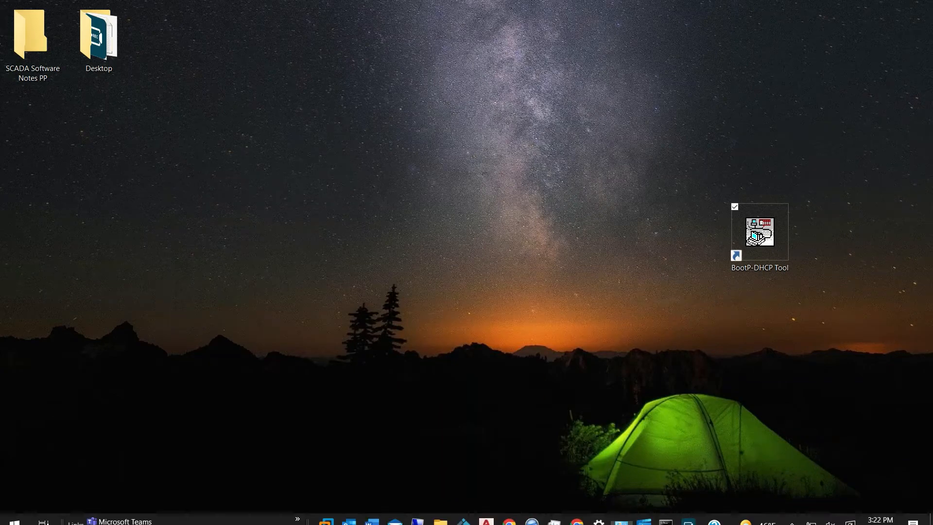
Step: Reload the adapter's web interface at 192.168.203.50 and sign in as admin on the Identity page
click(508, 512)
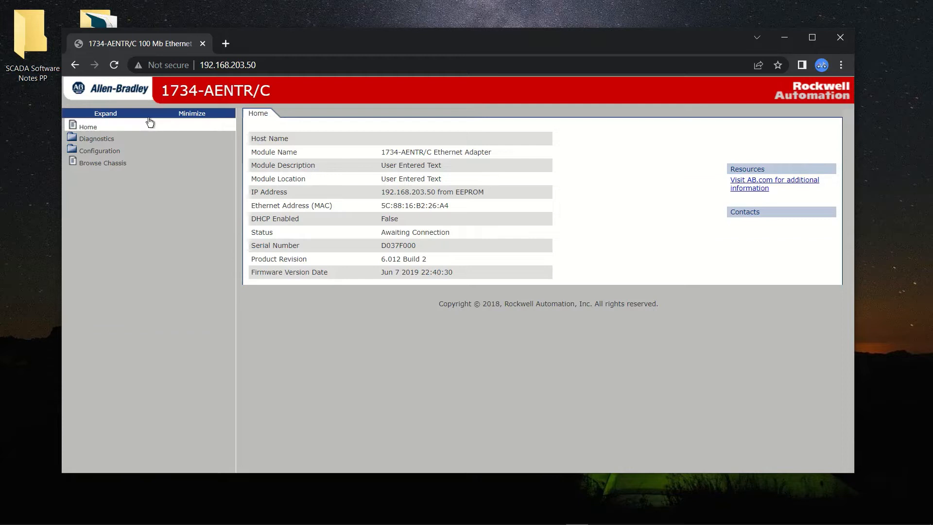
mouse_move(99, 149)
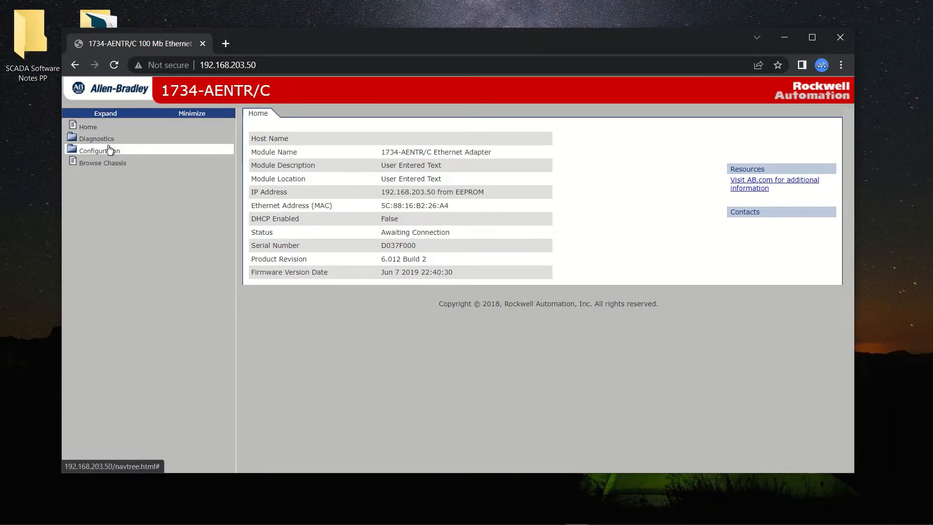
click(102, 162)
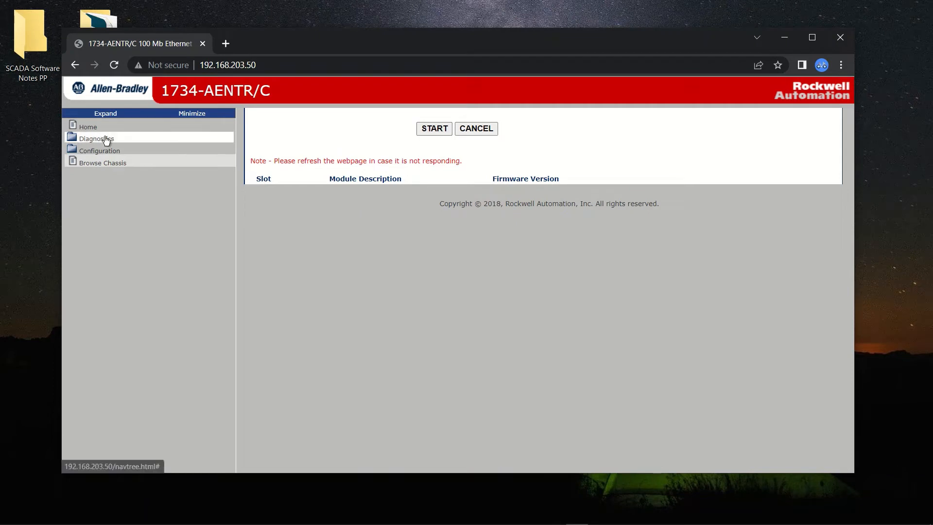
click(88, 127)
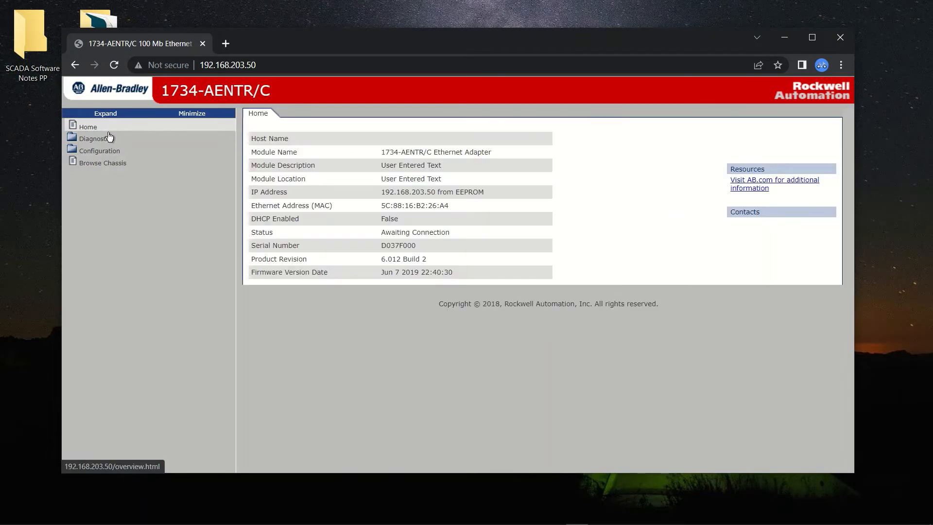
click(99, 149)
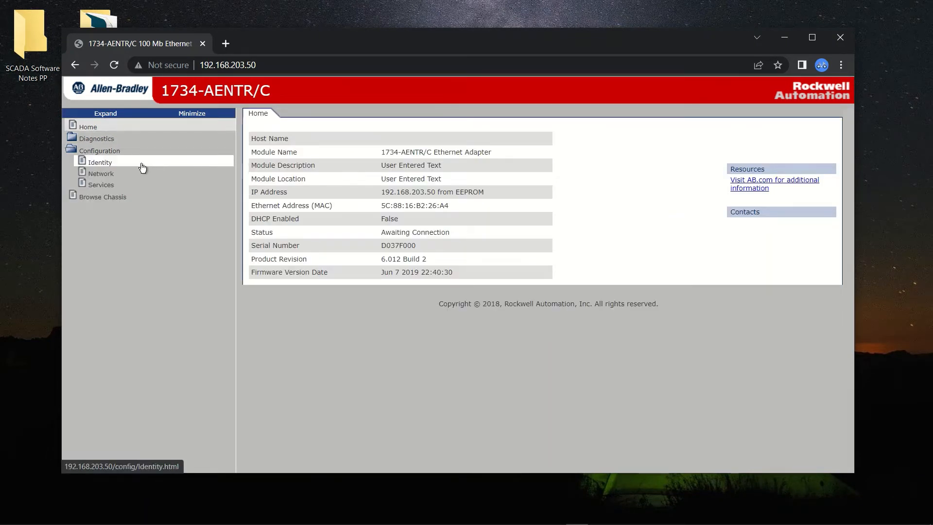
click(99, 162)
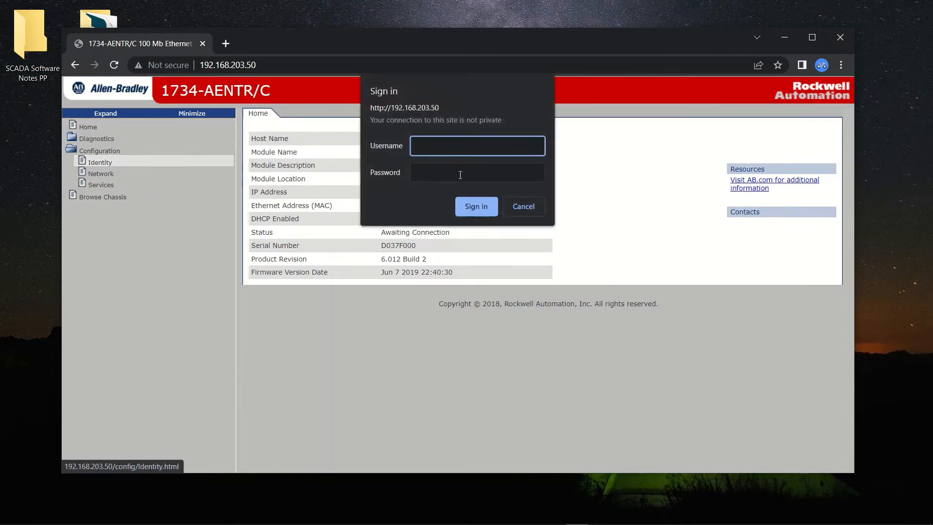
text(admin)
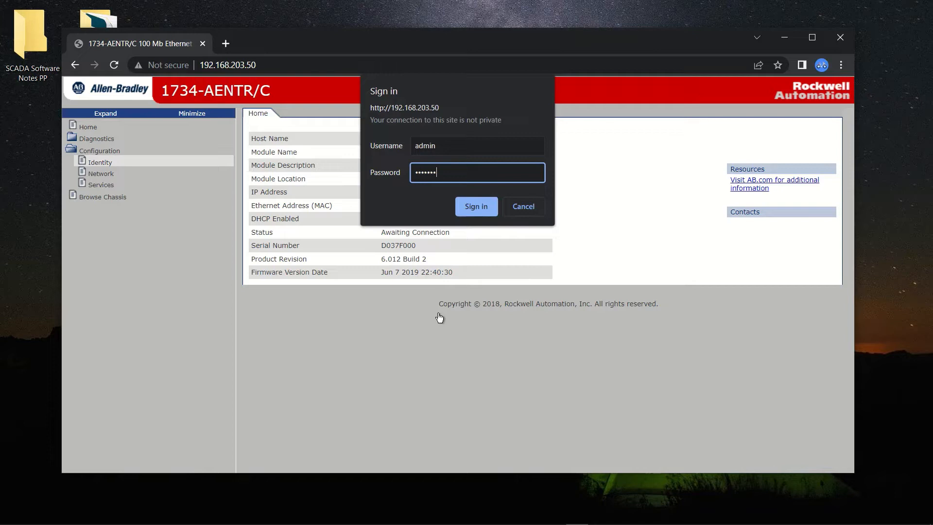
click(475, 206)
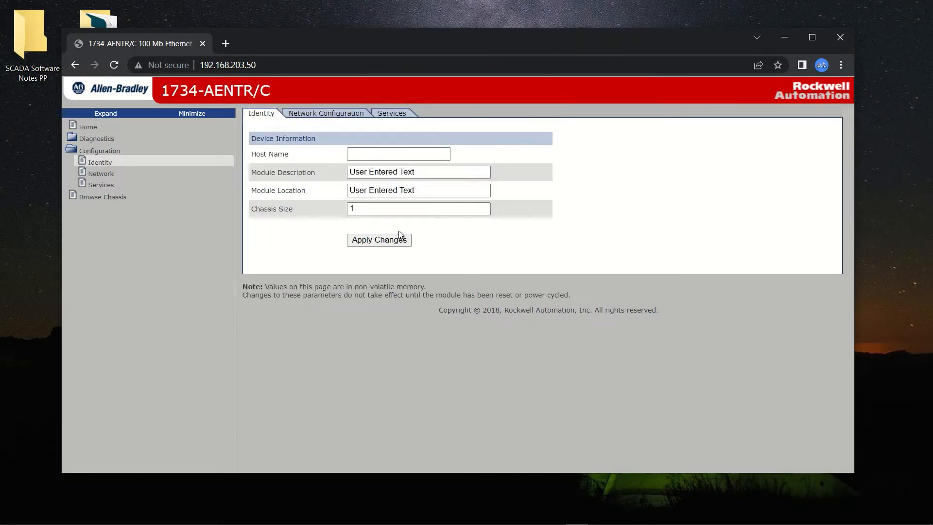
Step: Change the Chassis Size to 3, apply it and acknowledge the saved message
text(3)
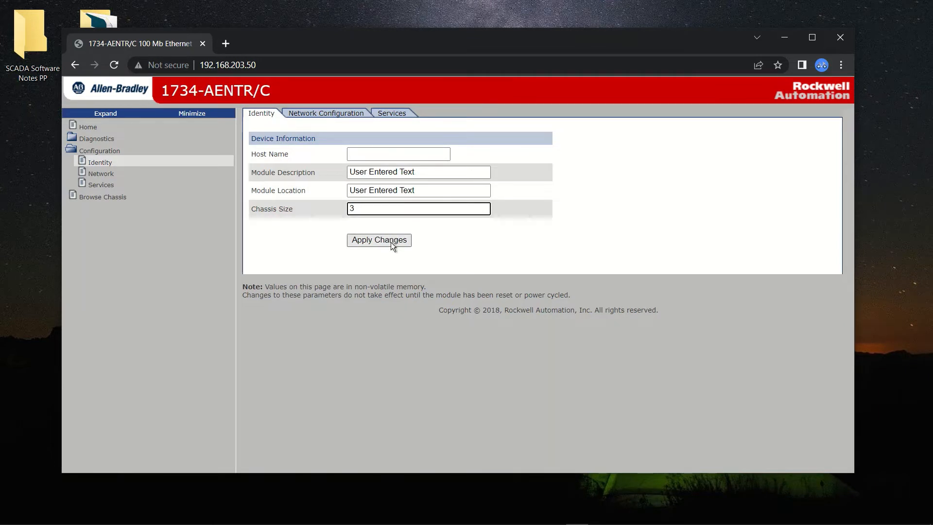
click(378, 240)
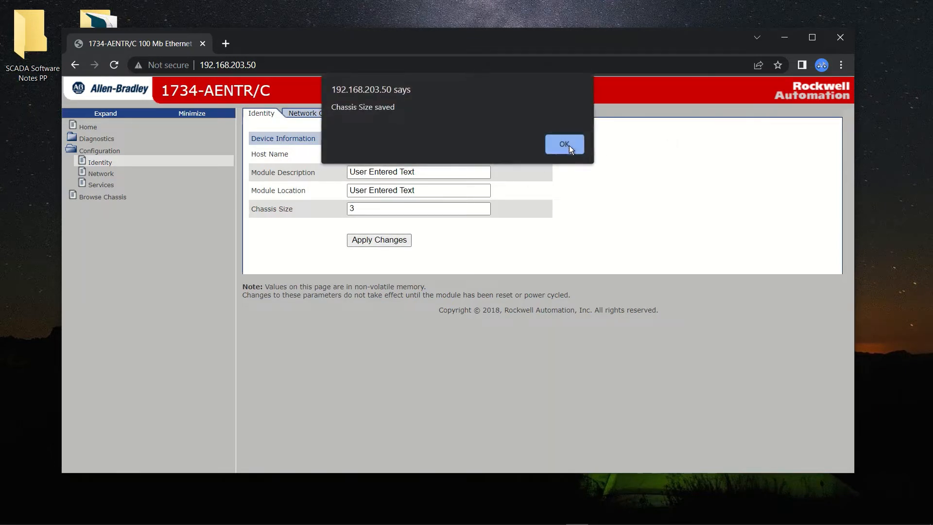
click(563, 143)
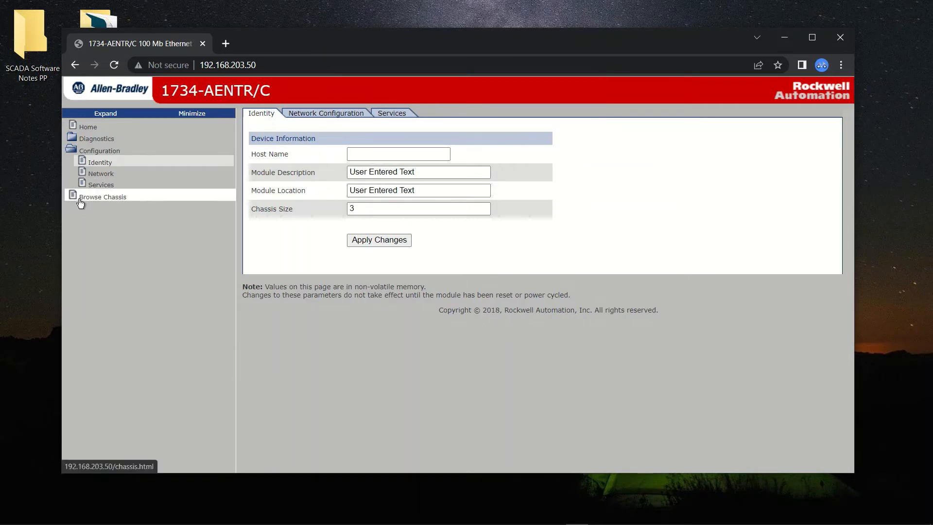
Step: Run Browse Chassis to list slot 1 1734-IE2C, slot 2 1734-OA4 and slot 3 not found
click(102, 196)
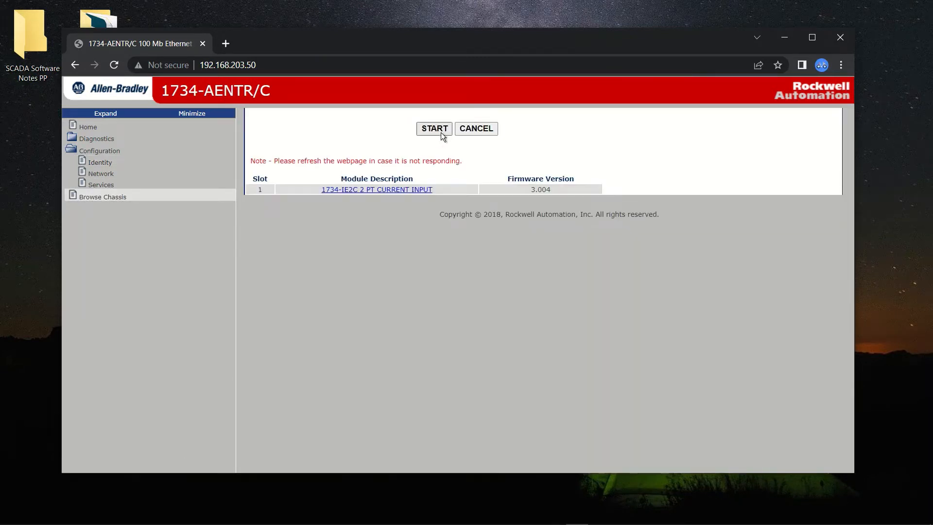
click(433, 128)
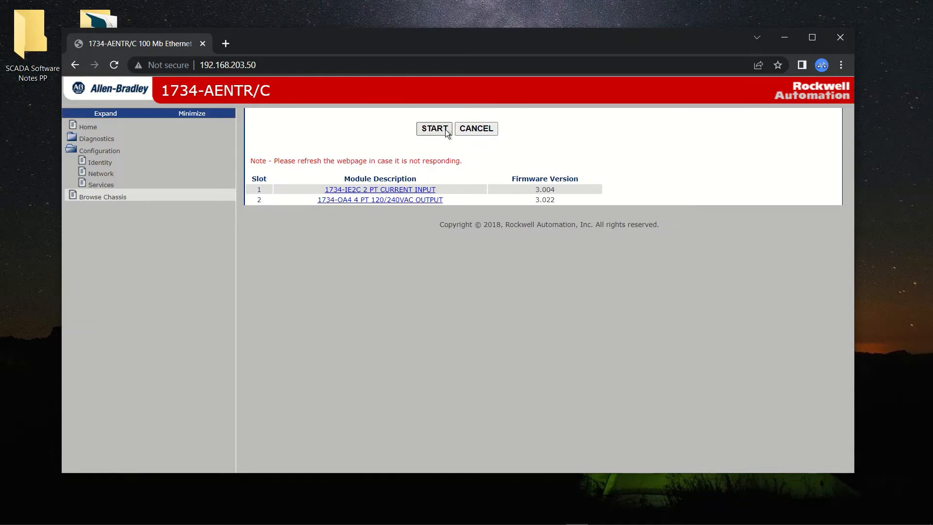
click(433, 128)
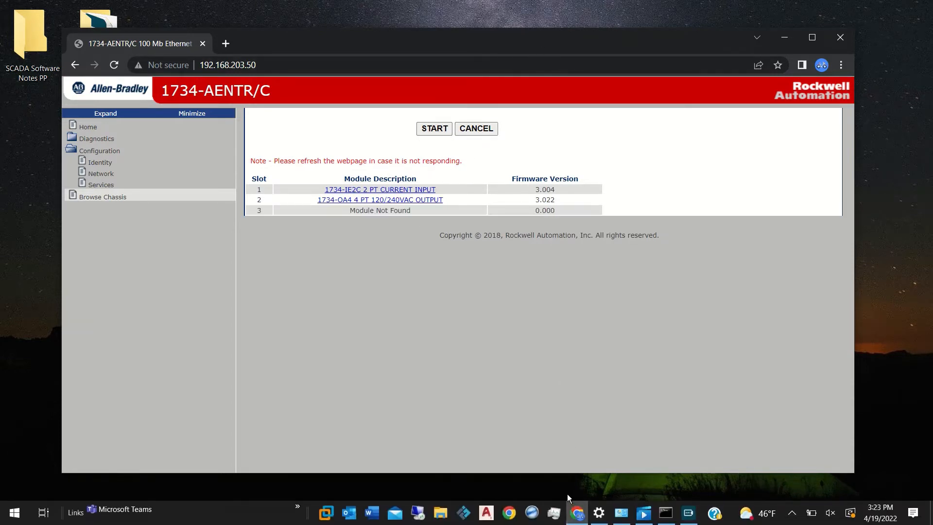
mouse_move(541, 24)
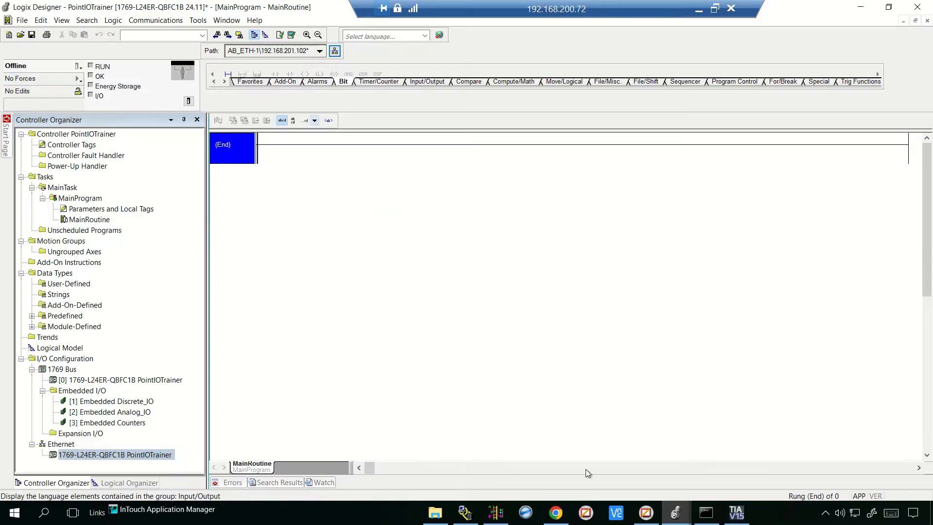
Step: Map the adapter's 192.168 station in the AB_ETH-1 driver and browse it in RSWho to find the 1734-AENTR/C
click(465, 512)
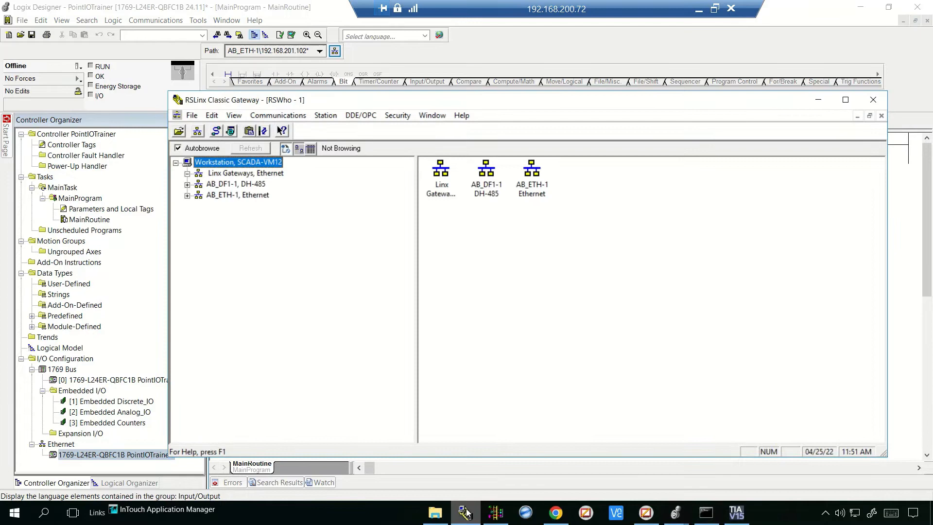
click(278, 114)
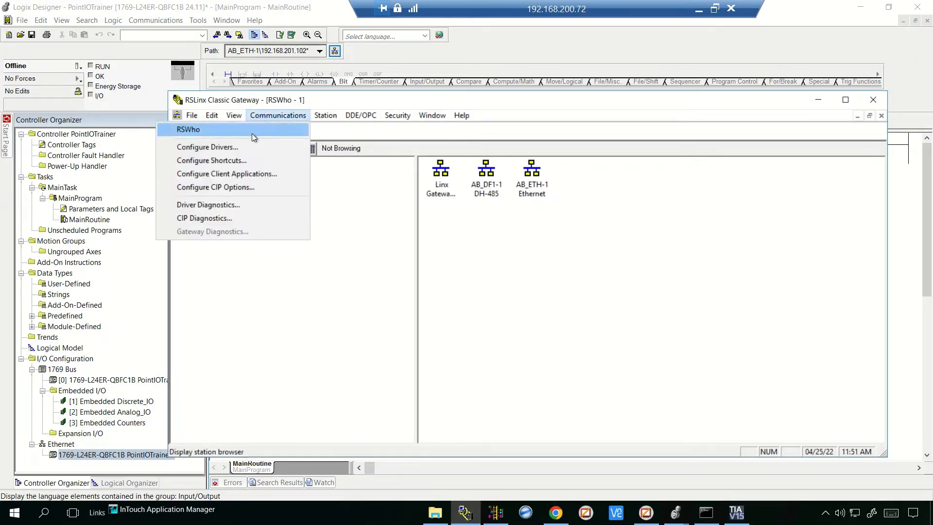
click(207, 146)
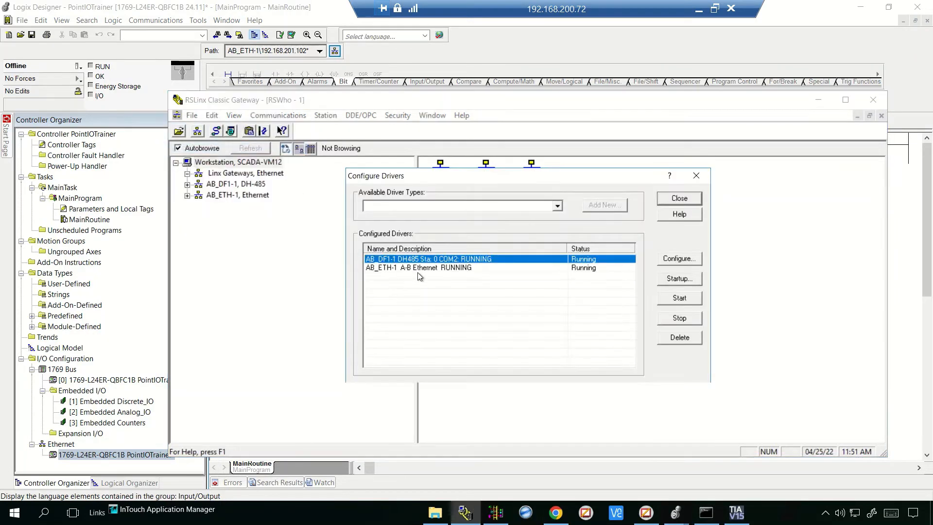
click(678, 259)
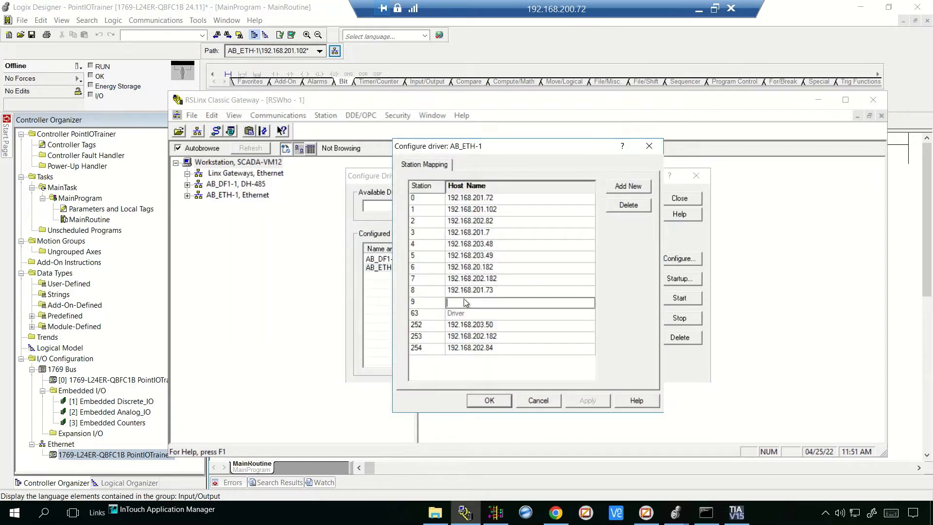
text(192.168)
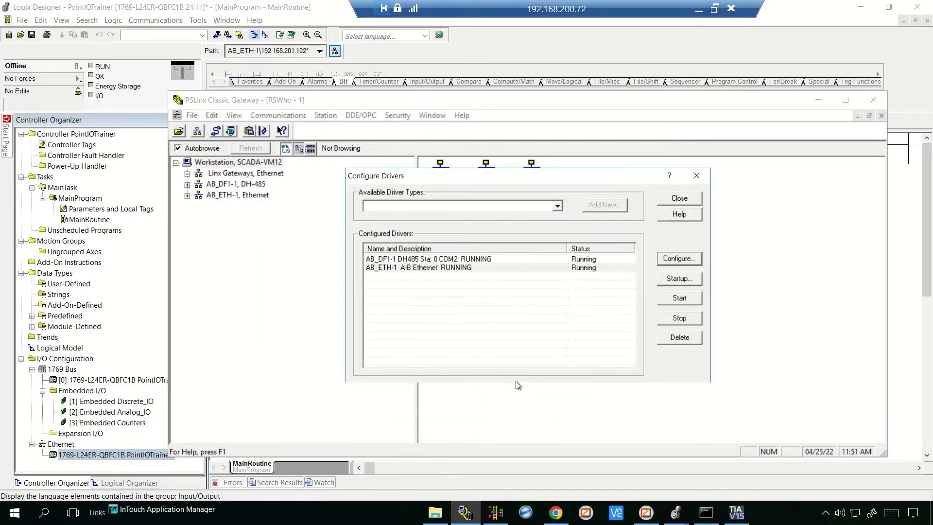
click(678, 198)
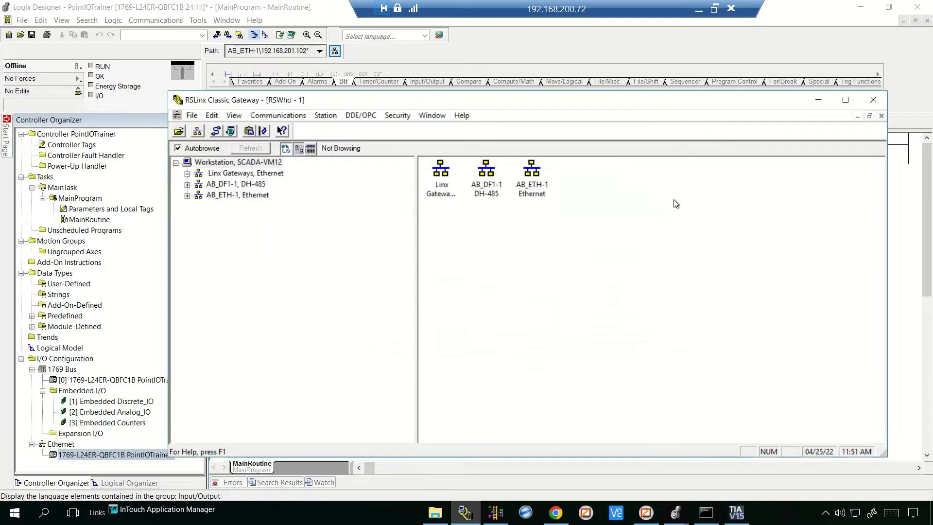
click(239, 195)
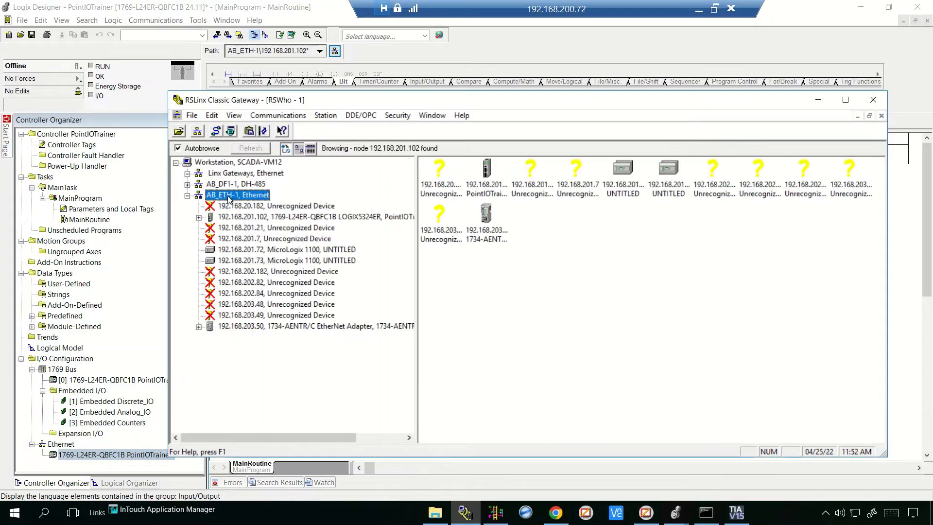
click(275, 315)
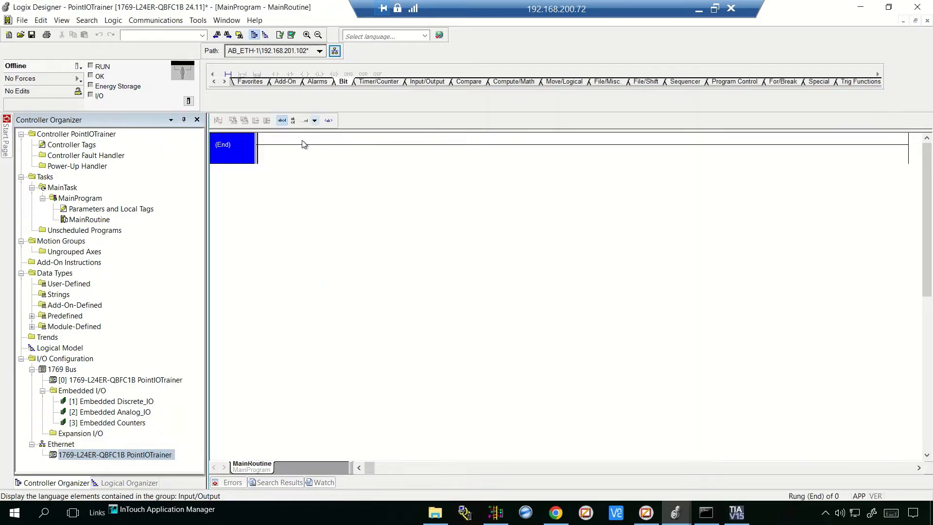
mouse_move(64, 439)
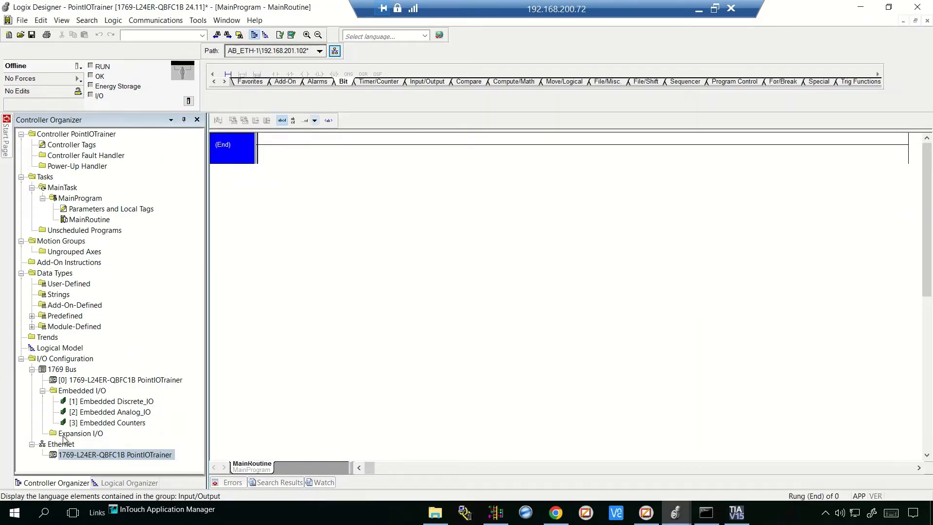
Step: From the Ethernet network's New Module catalog, filter for 1734 and create a 1734-AENTR adapter
right_click(57, 444)
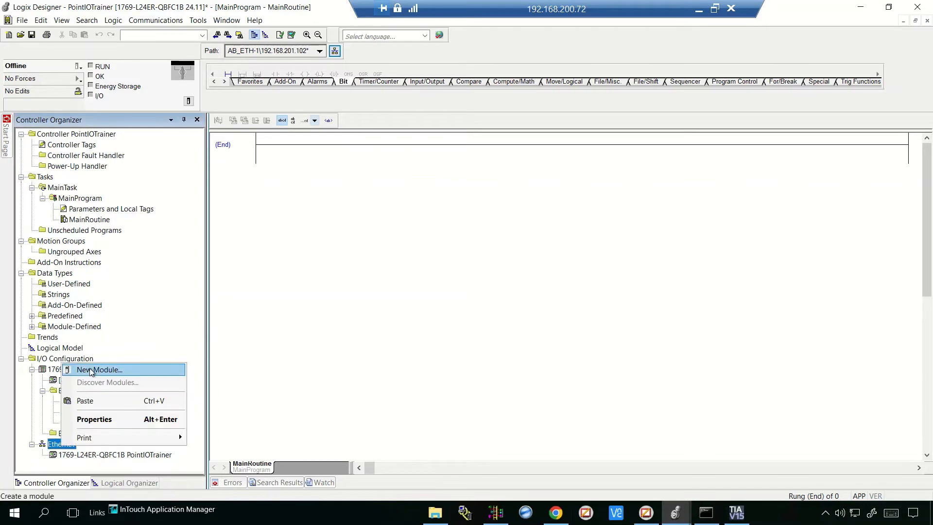
click(423, 235)
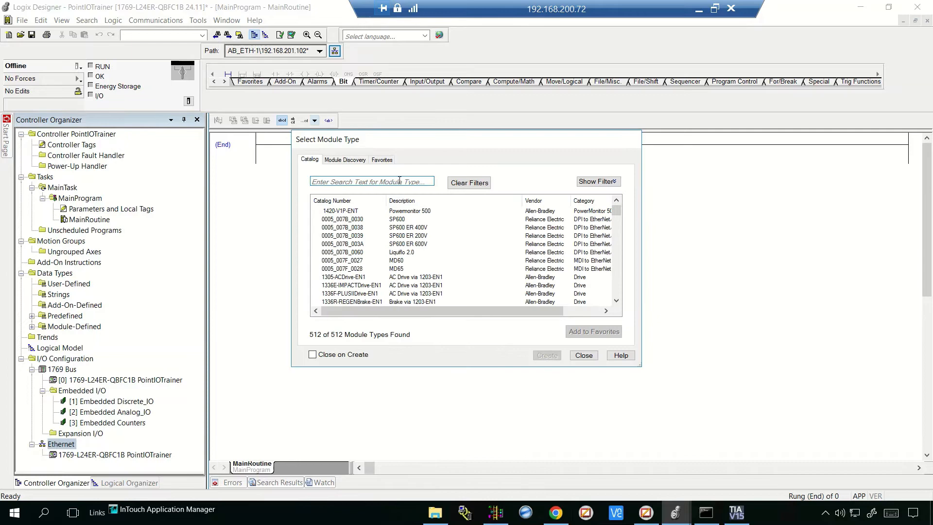
text(13)
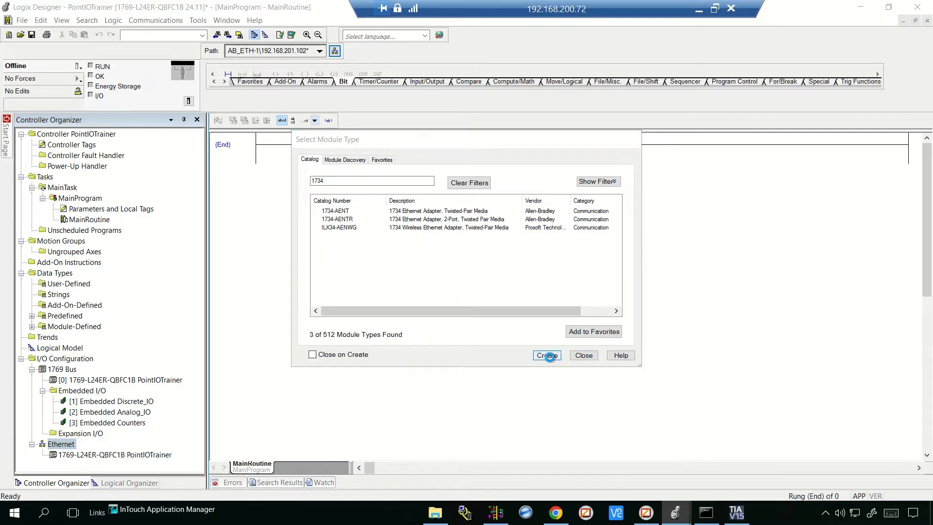
click(542, 356)
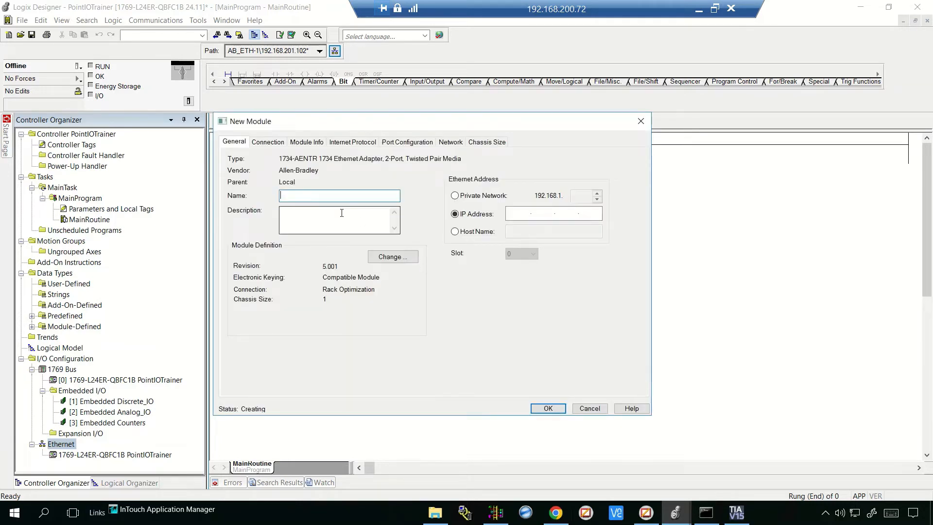
Step: Name the adapter PointIOTrainer with IP 192.168.203.50 and bring up its Module Definition
text(PointIOTr)
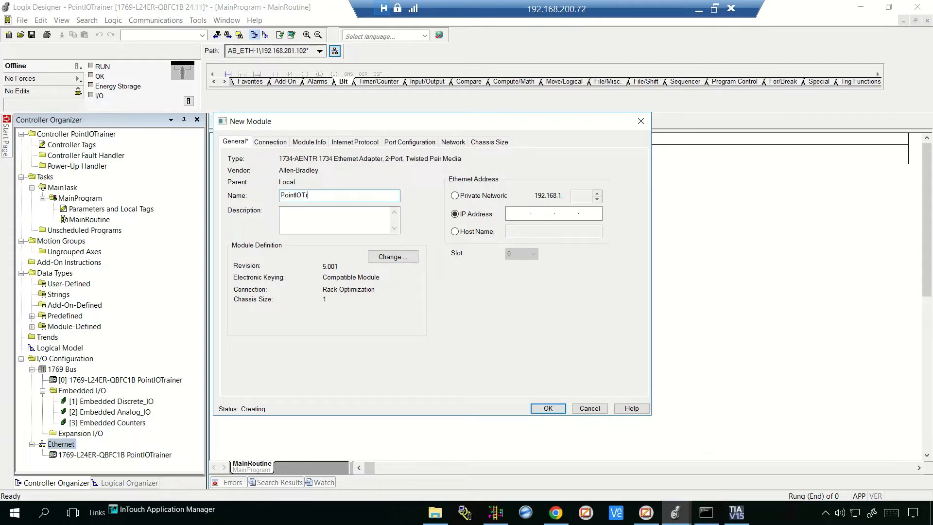
text(ainer)
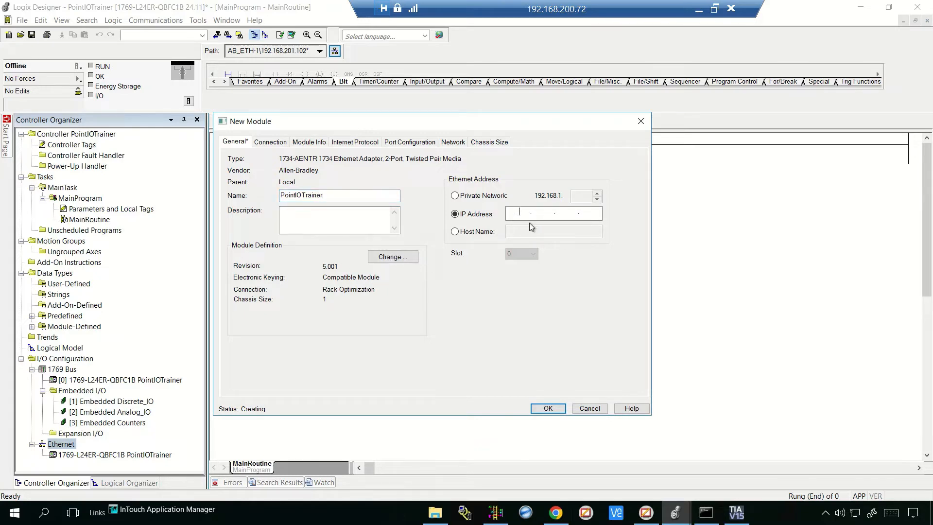
text(192.168)
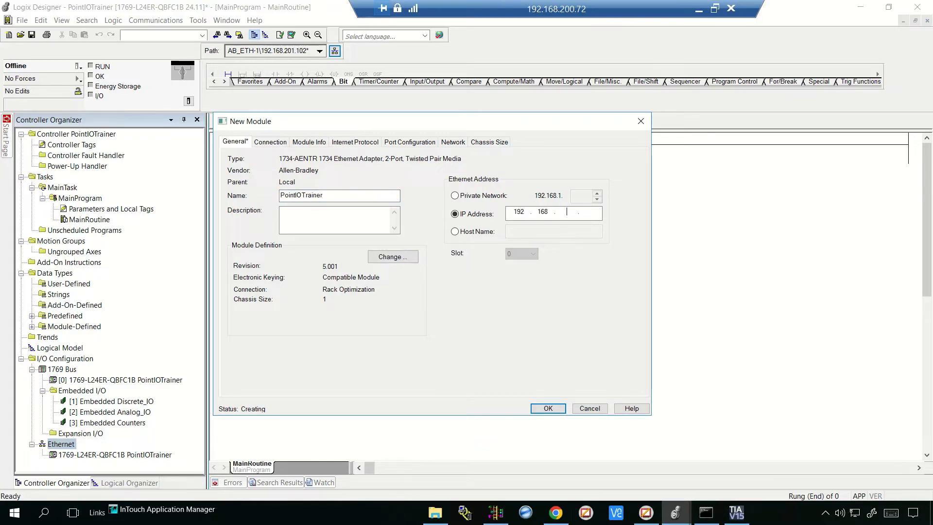
text(203)
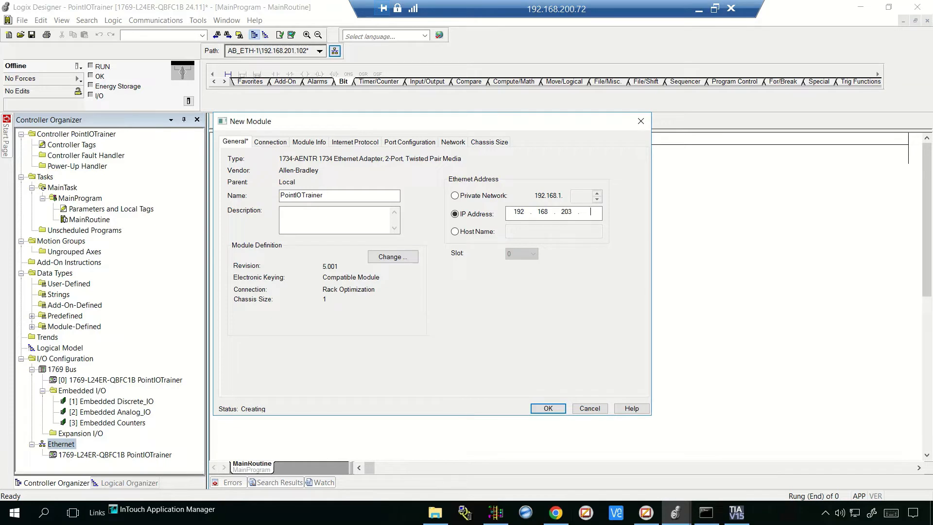
text(50)
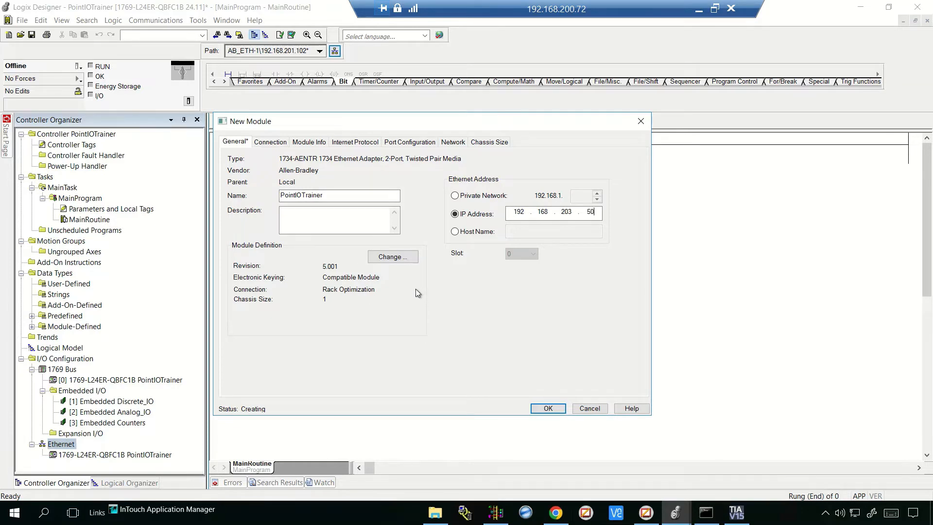
click(392, 256)
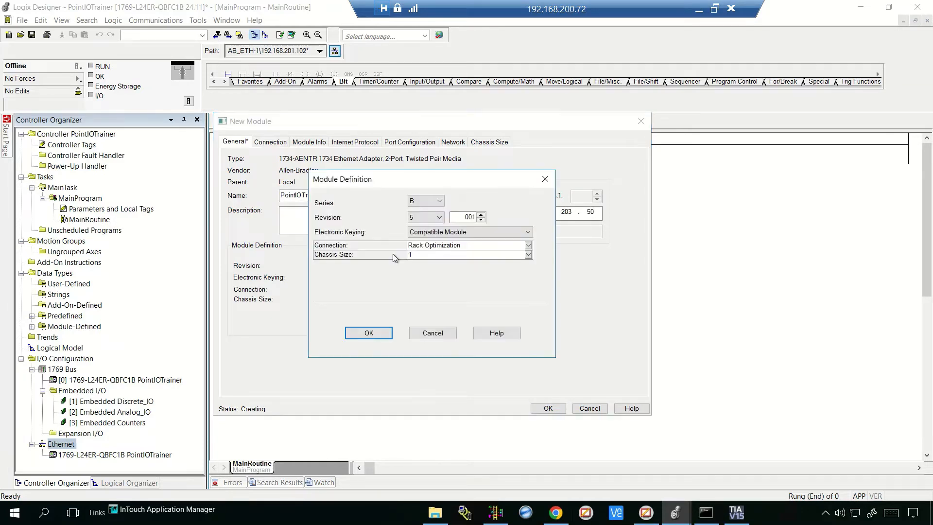
Step: Set revision 5.012, Disable Keying and chassis size 3 with Rack Optimization, then finish creating the module
click(439, 200)
text(012)
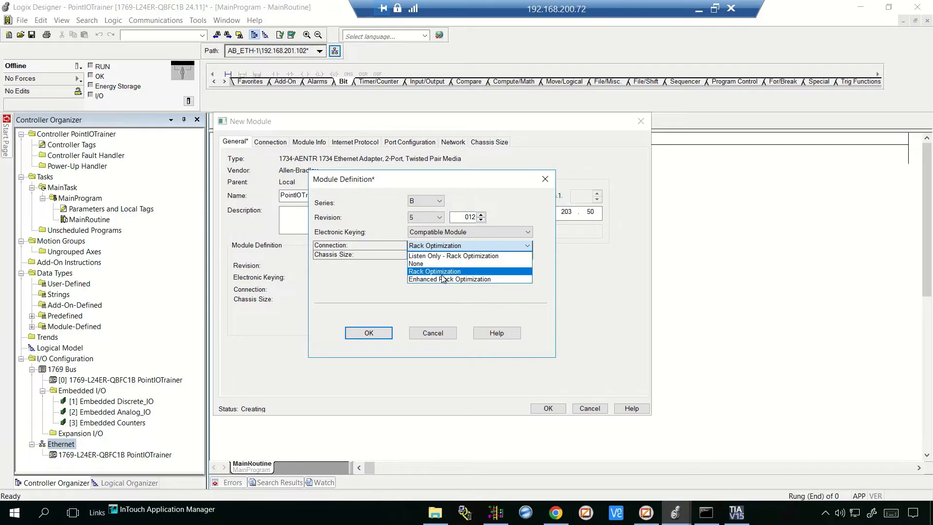
click(434, 271)
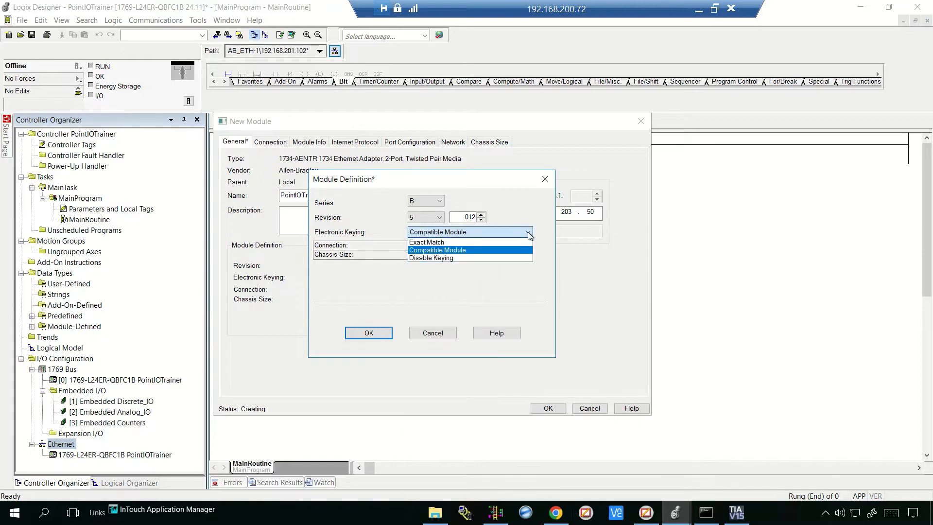
click(430, 257)
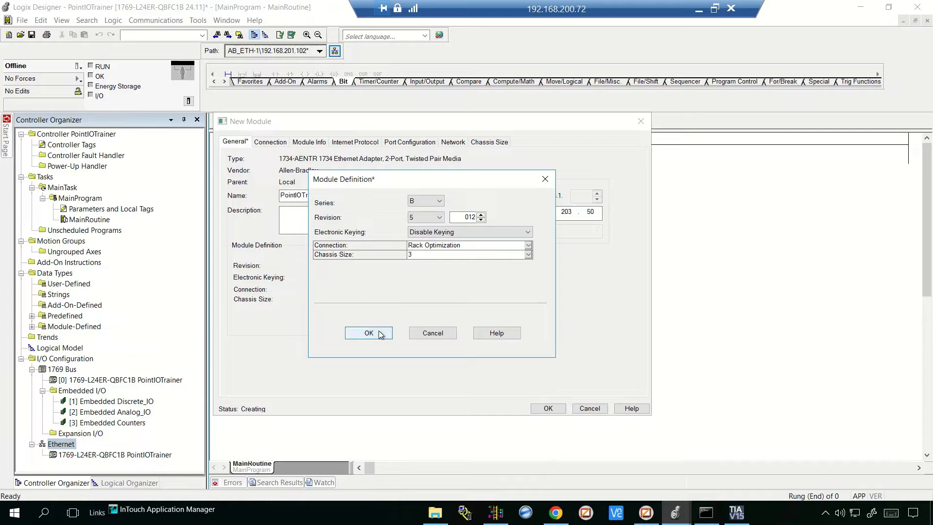
click(368, 332)
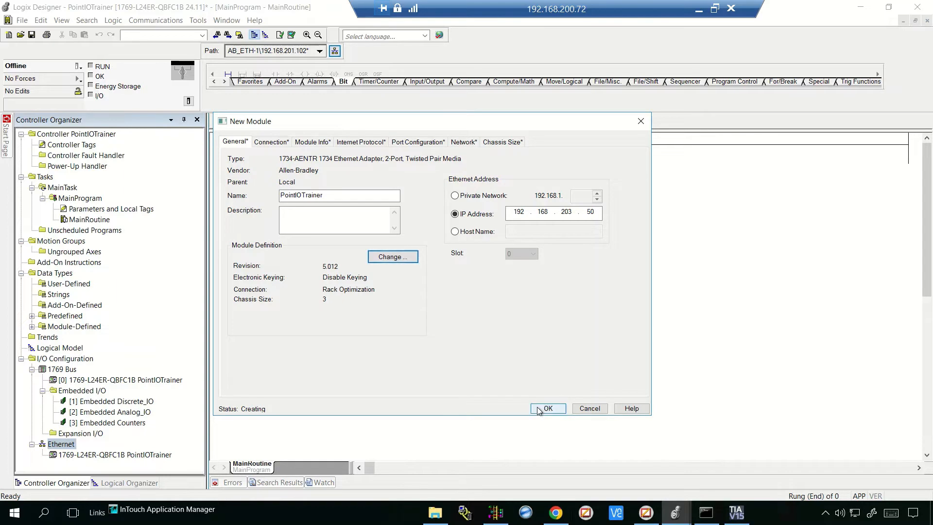
click(547, 409)
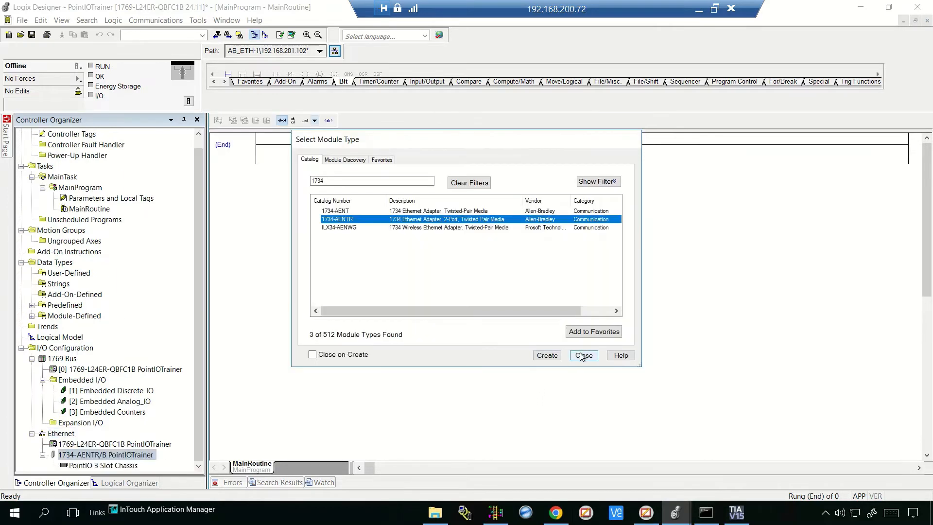
click(582, 355)
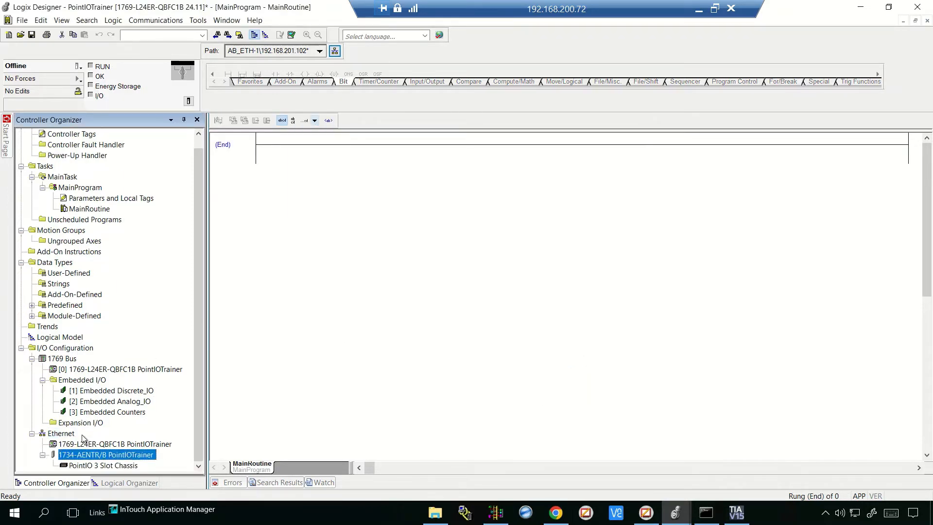
Step: Start a New Module on the PointIO chassis and browse the chassis in the adapter web page to see the installed cards
right_click(104, 466)
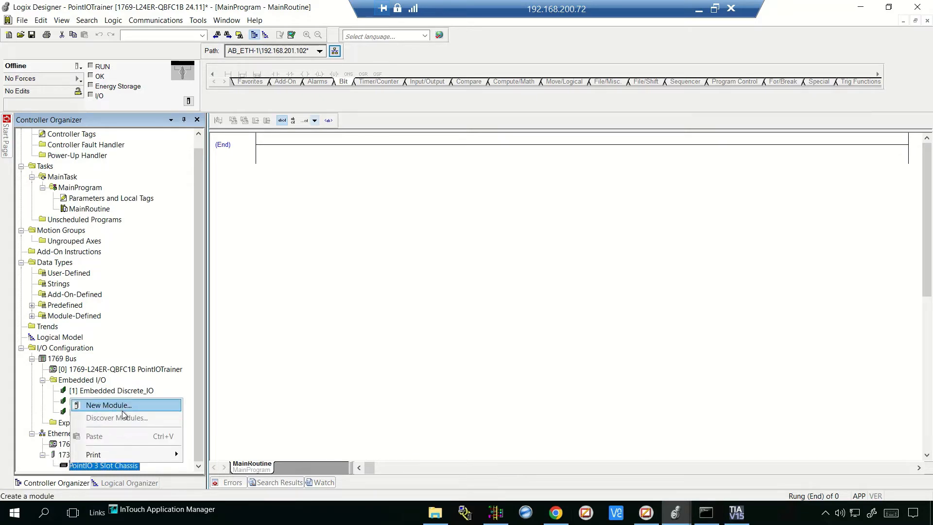
click(108, 406)
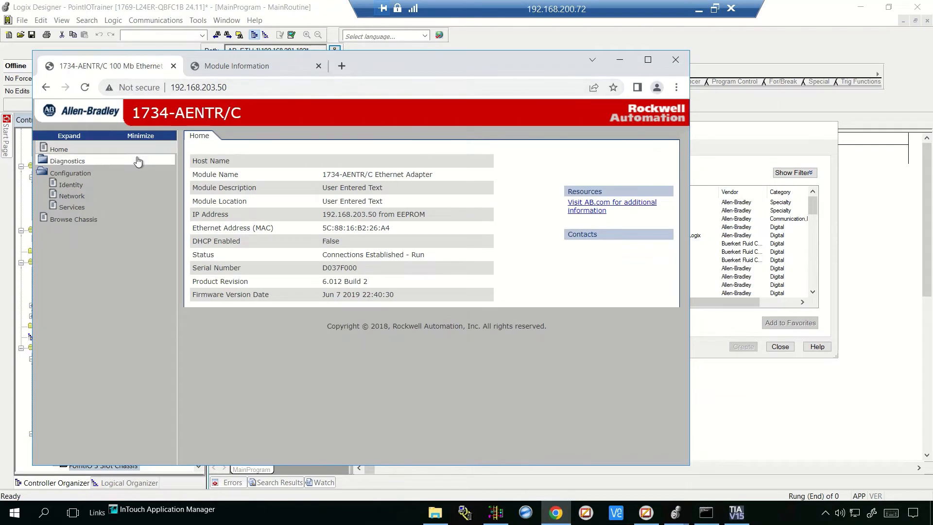
click(73, 219)
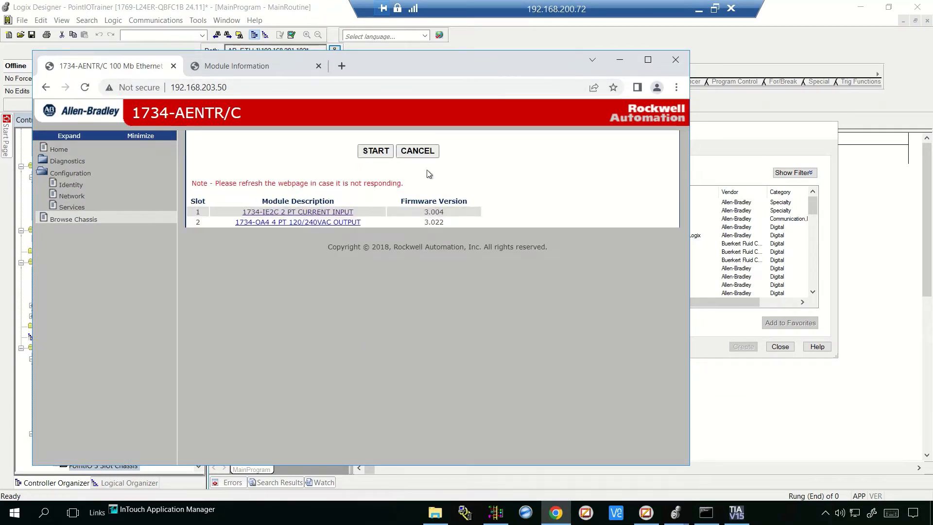
mouse_move(298, 212)
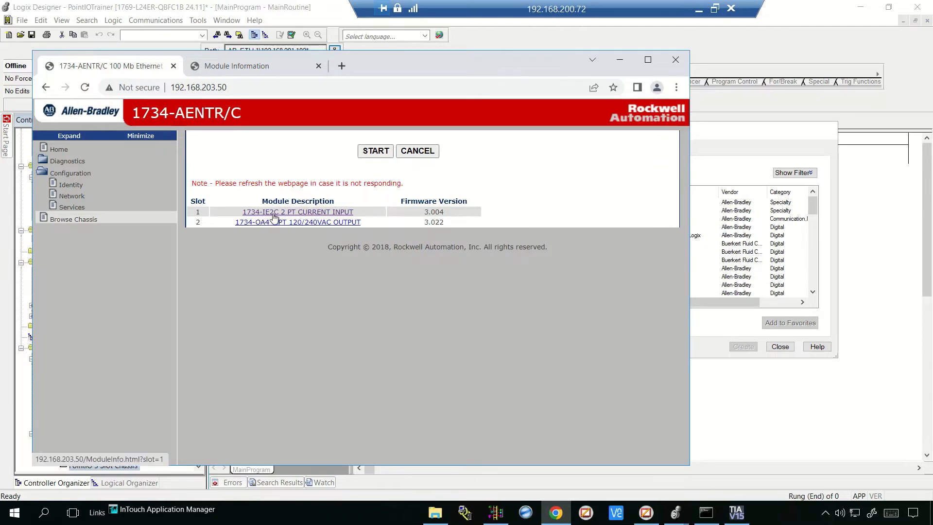
mouse_move(760, 250)
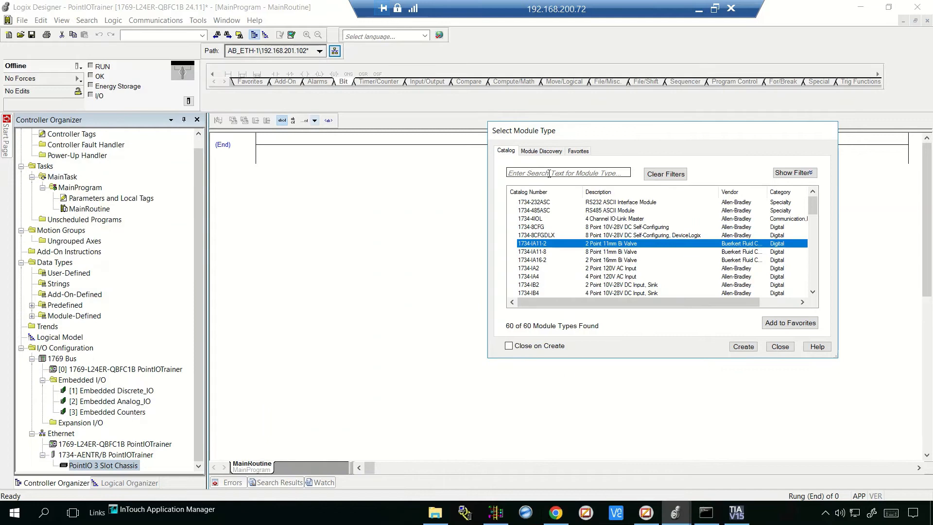
Step: Filter the catalog for 'Ie' and create the 1734-IE2C analog current input card
text(Ie2)
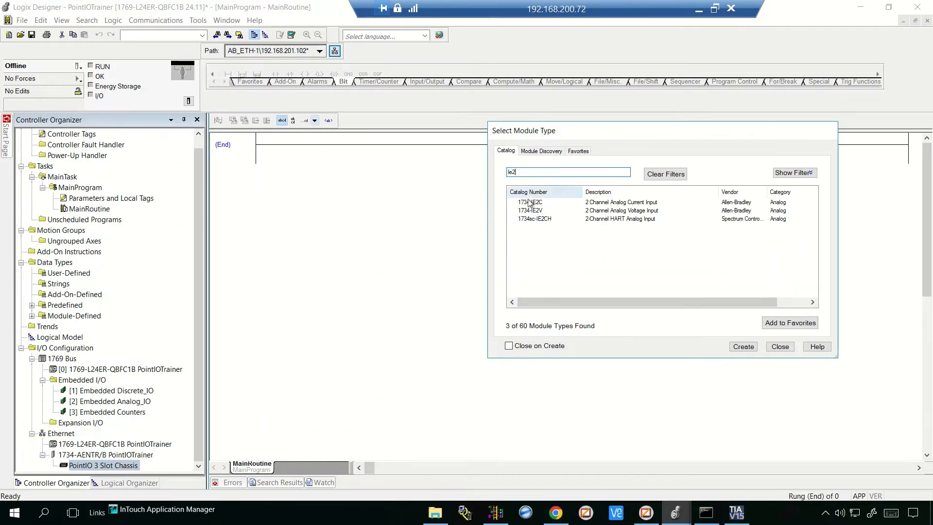
click(529, 202)
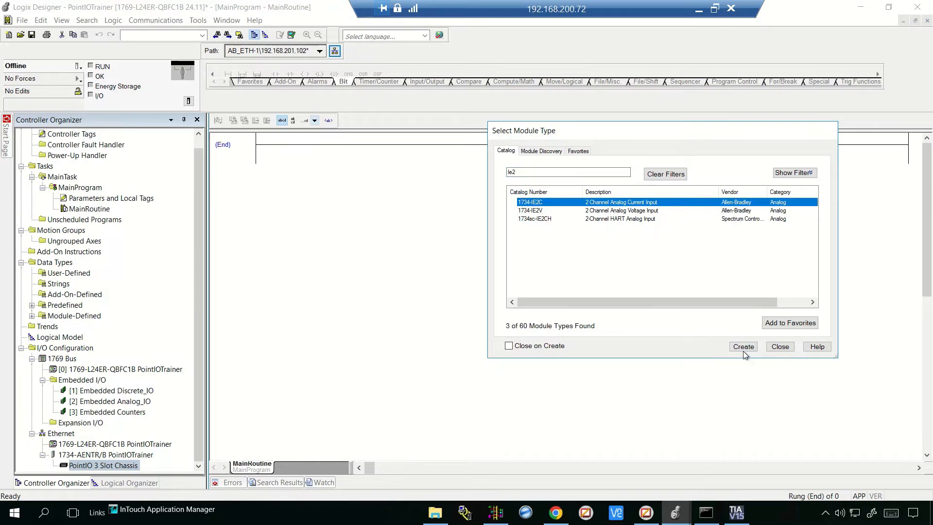
click(743, 346)
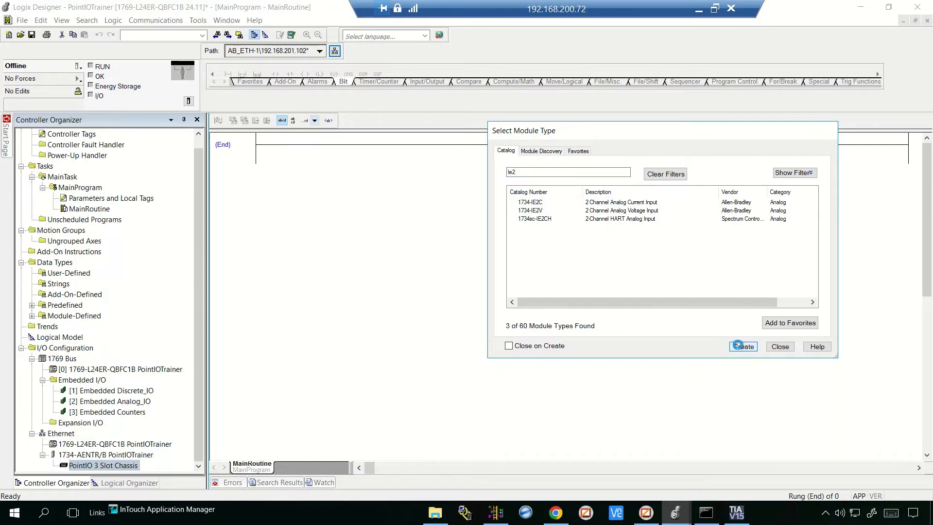
click(742, 346)
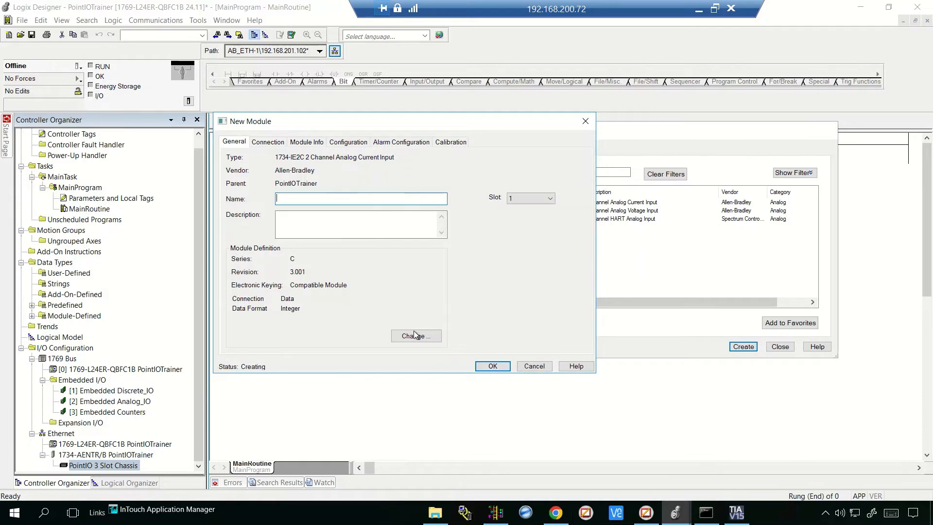
Step: Set the 1734-IE2C to revision 3.004 with electronic keying disabled and add it to slot 1
click(415, 335)
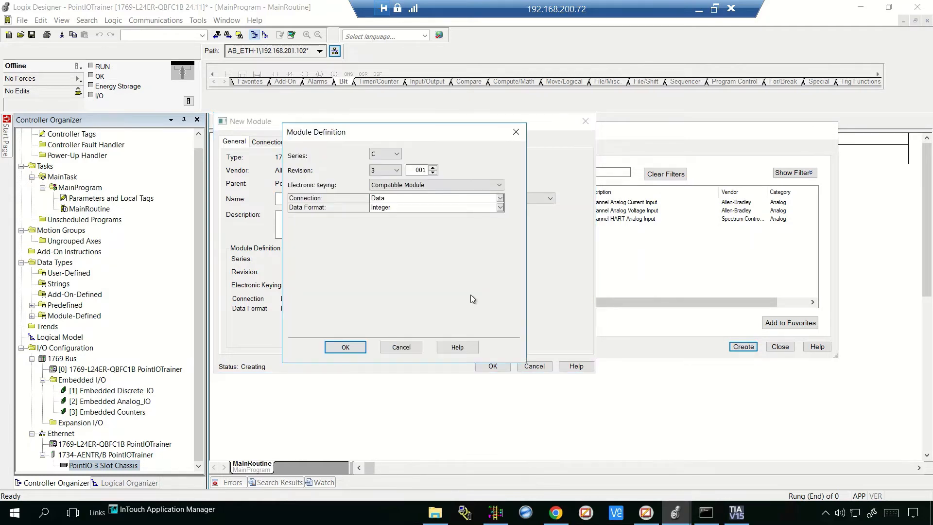
click(434, 168)
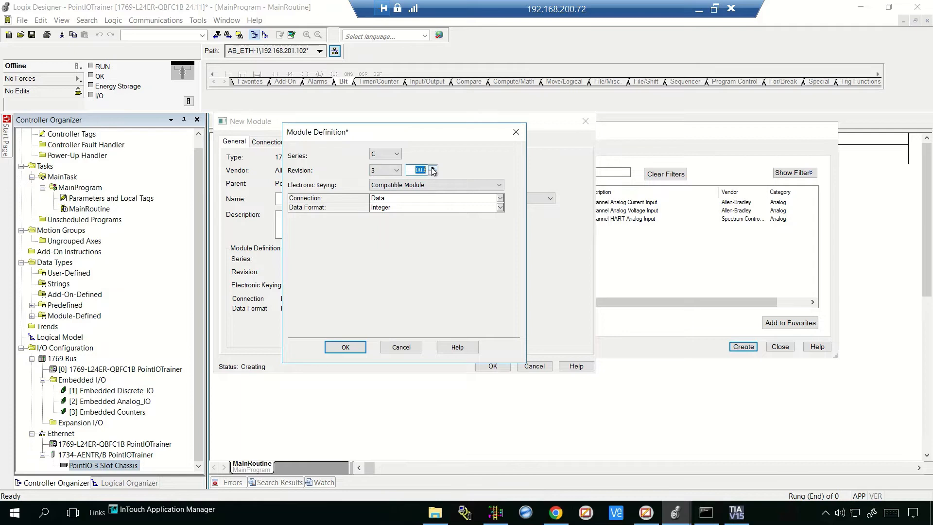
click(497, 185)
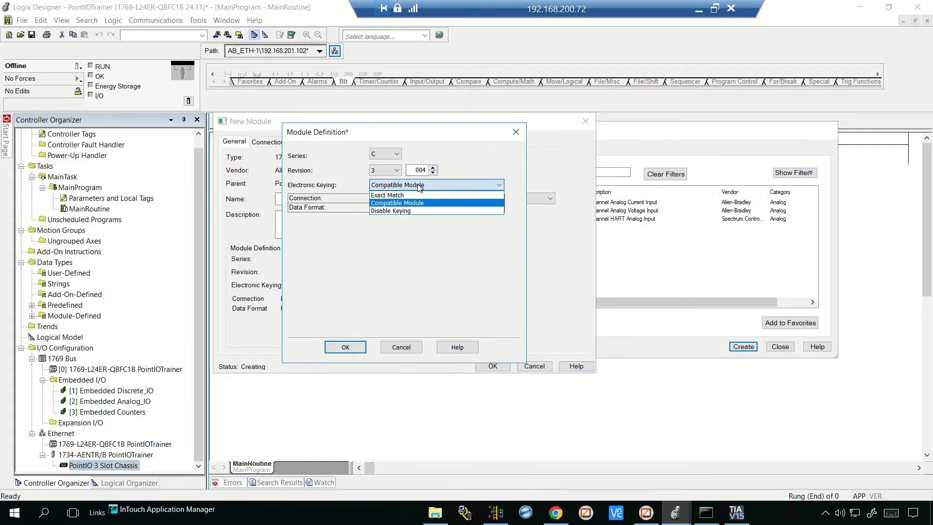
click(391, 211)
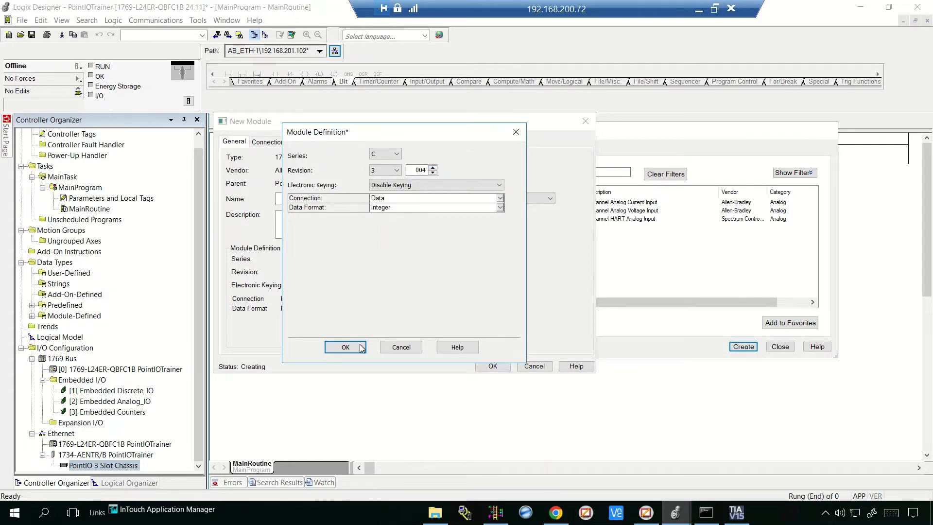
click(345, 347)
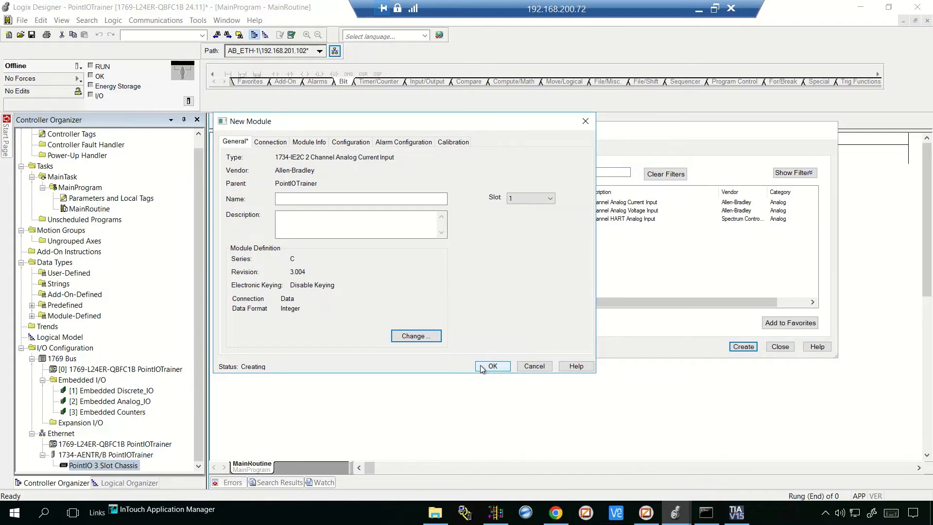
click(492, 367)
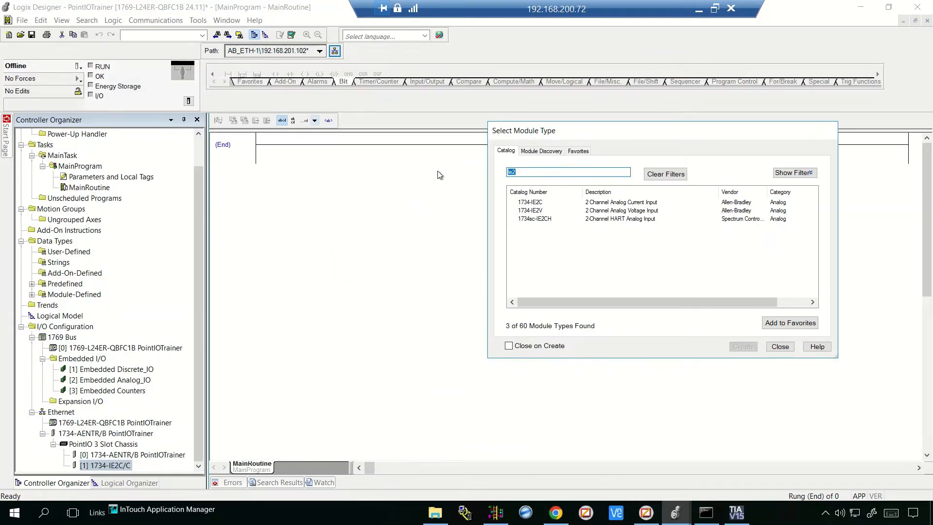
Step: Filter the catalog for 'OA' and create the 1734-OA4 four-point AC output card
text(OA)
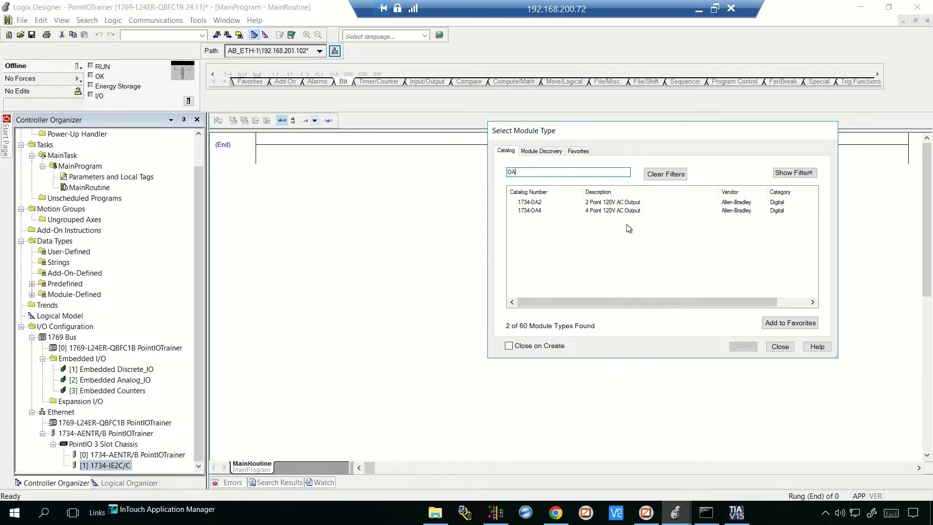
click(742, 346)
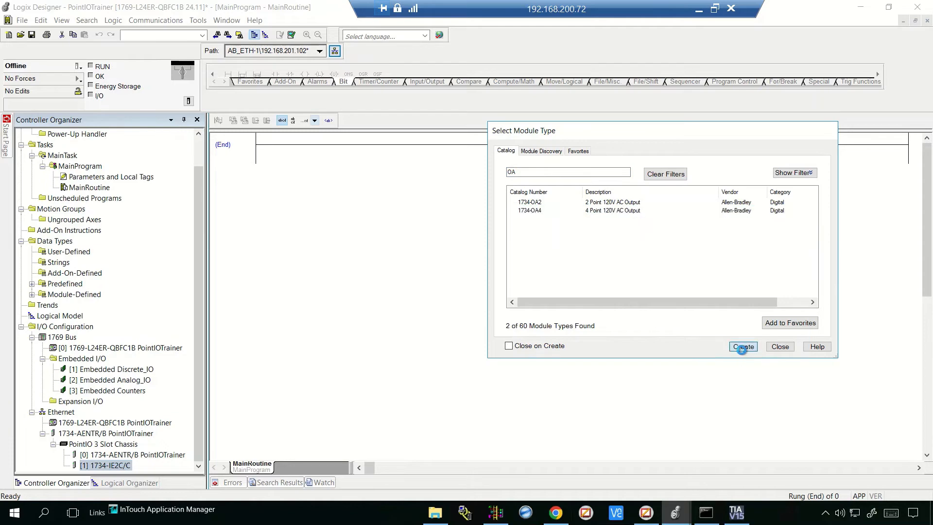
click(742, 346)
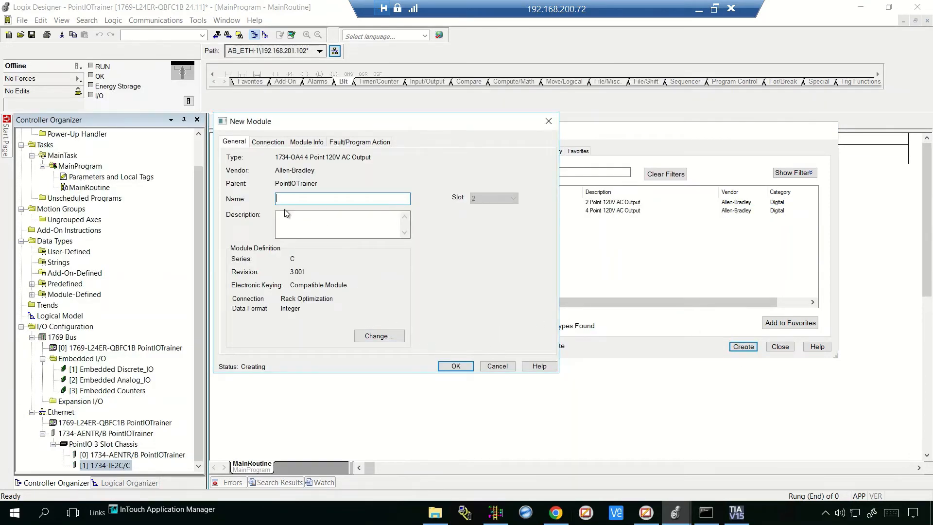
Step: Set the 1734-OA4 to revision 3.022 with Compatible Module keying and add it to slot 2
click(379, 336)
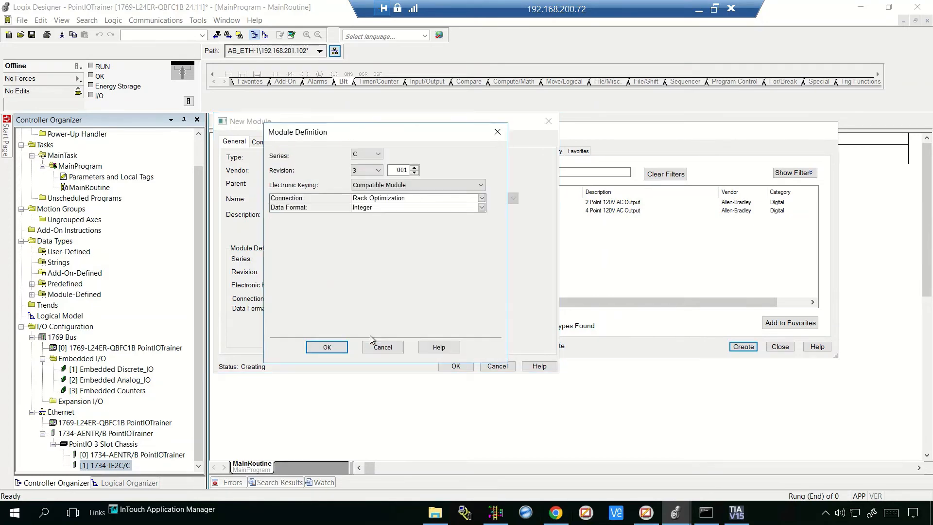
click(401, 170)
text(022)
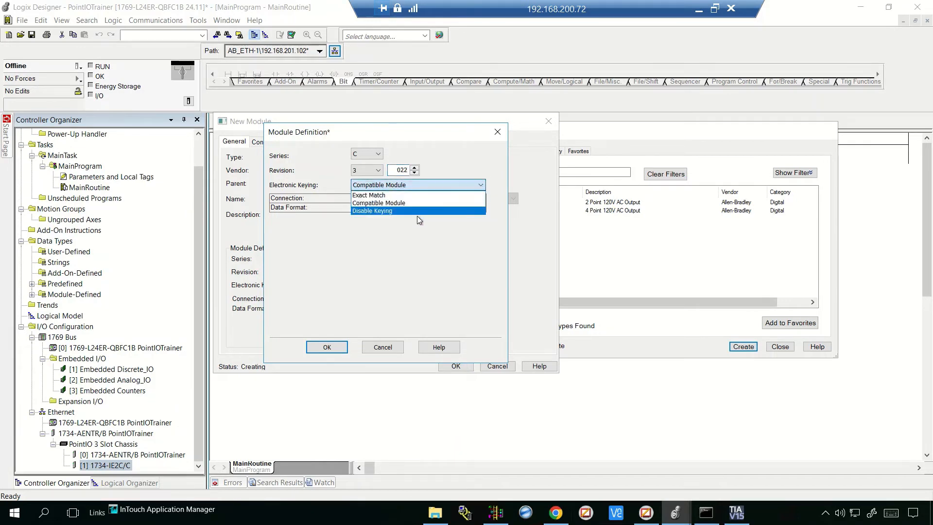
click(378, 202)
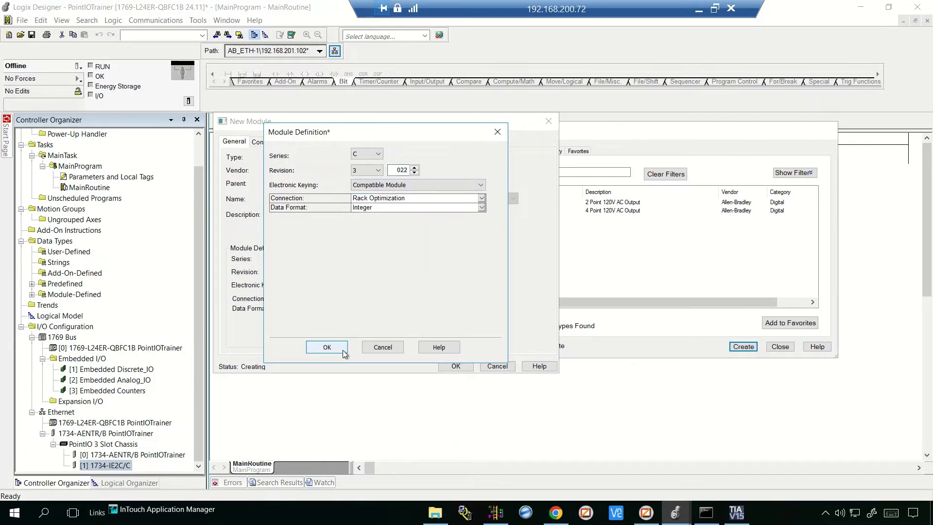
click(327, 347)
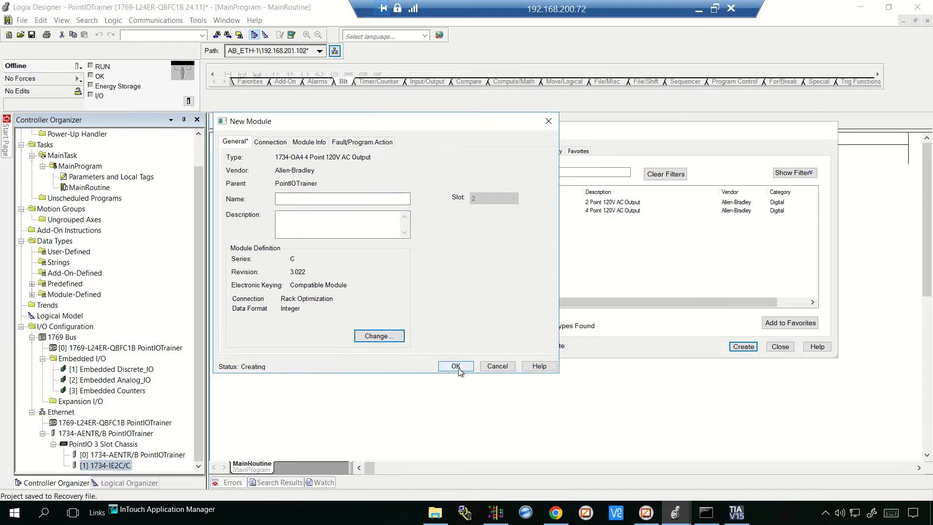
click(455, 366)
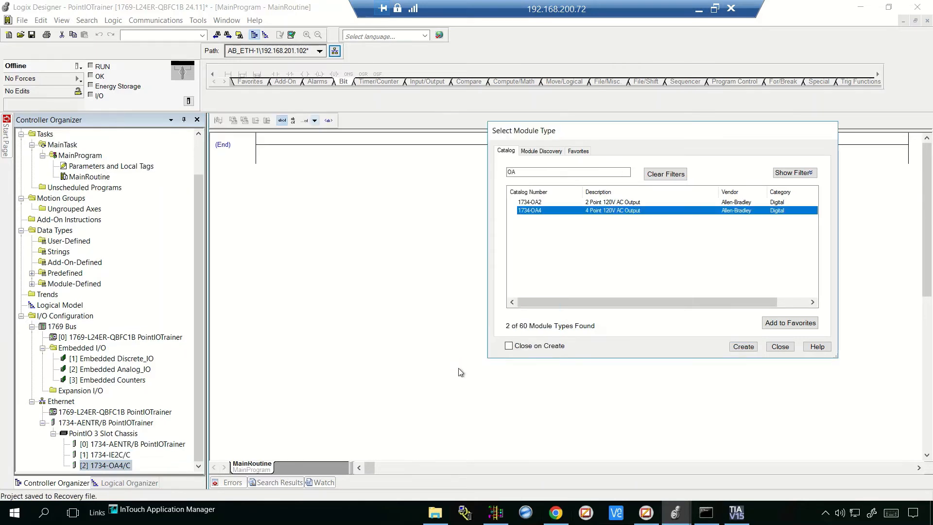
click(779, 346)
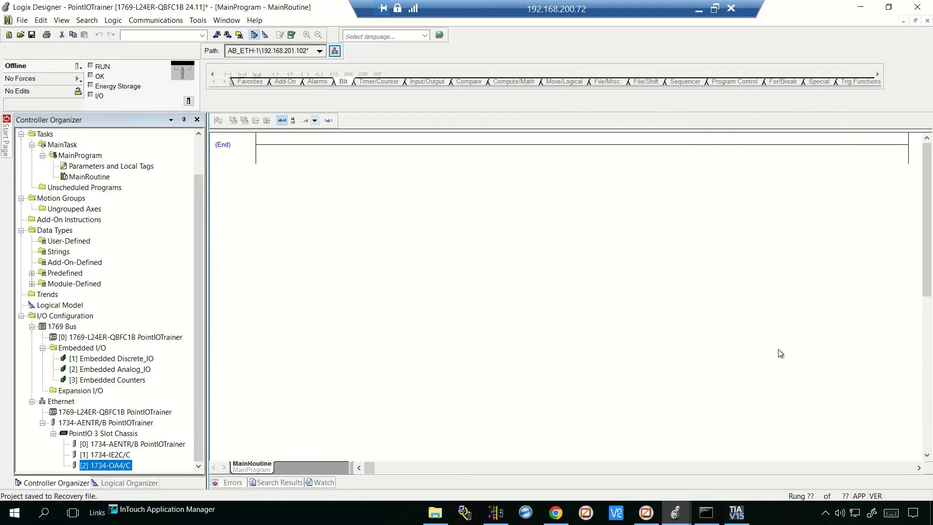
Step: Download the project to the 1769-L24ER controller and return it to Remote Run
click(78, 66)
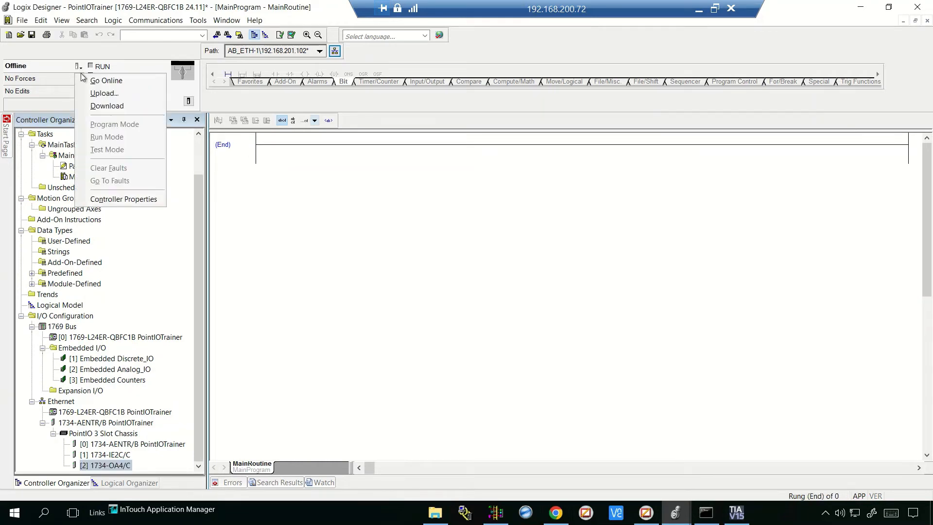
click(107, 106)
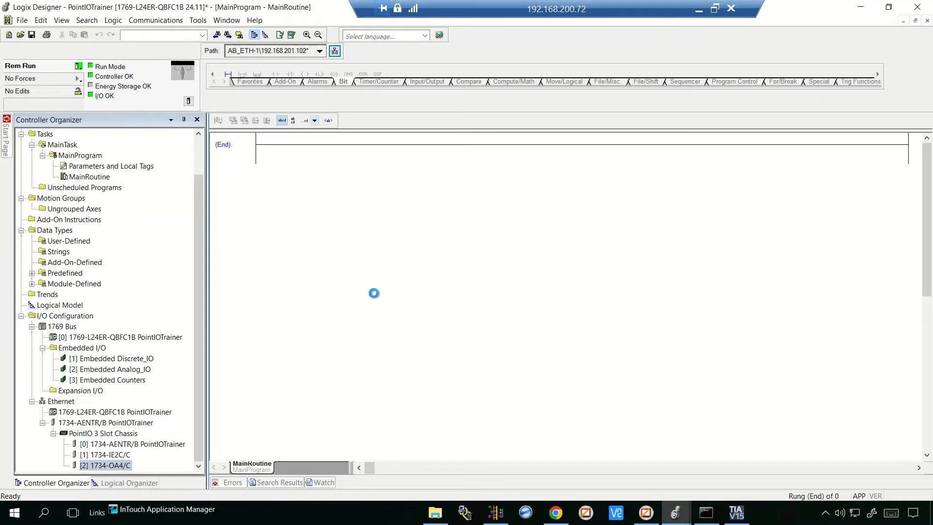
click(105, 465)
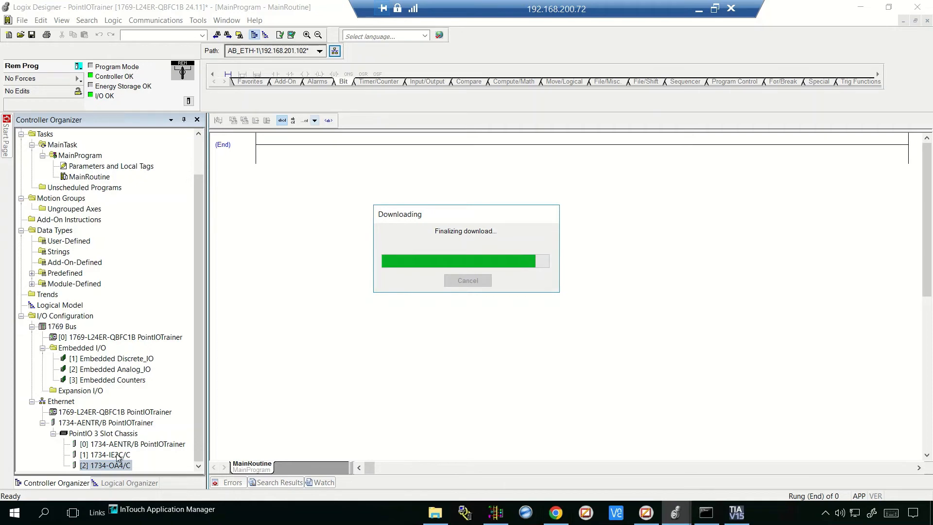
mouse_move(114, 453)
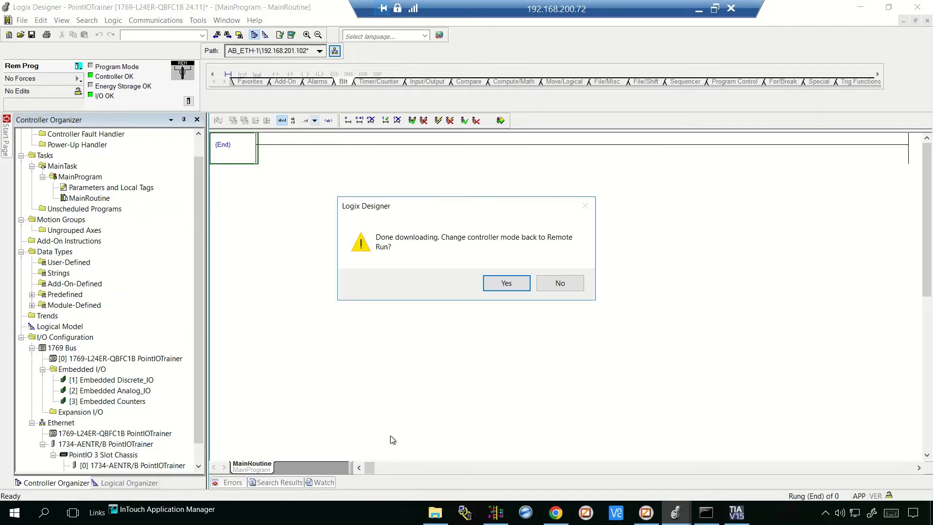
click(505, 283)
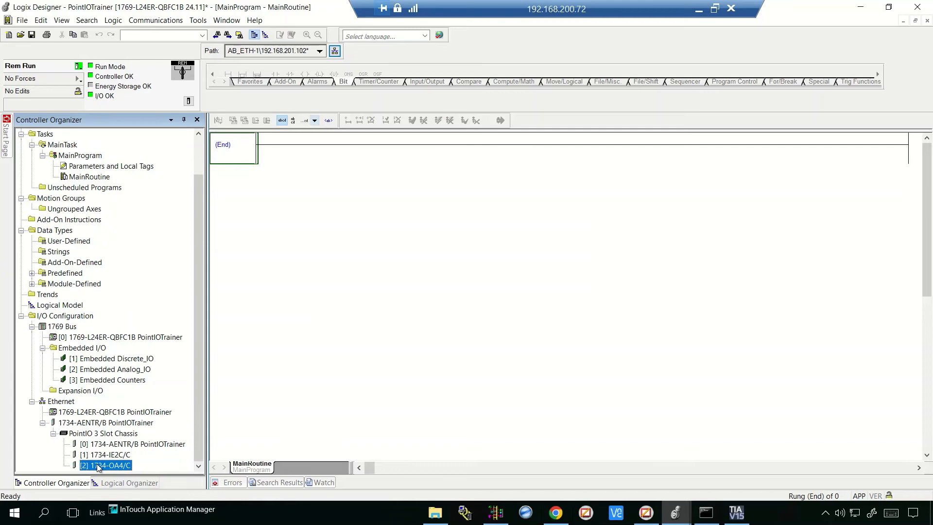
click(105, 455)
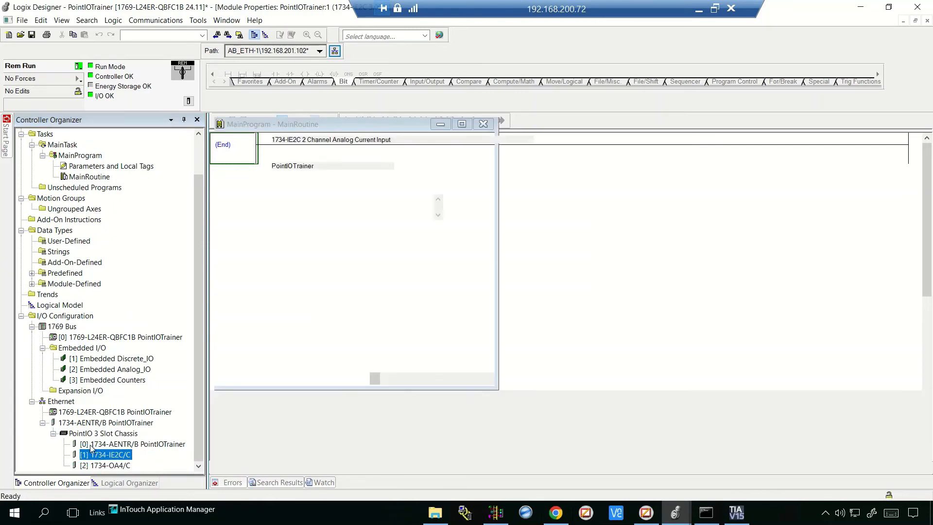
double_click(106, 454)
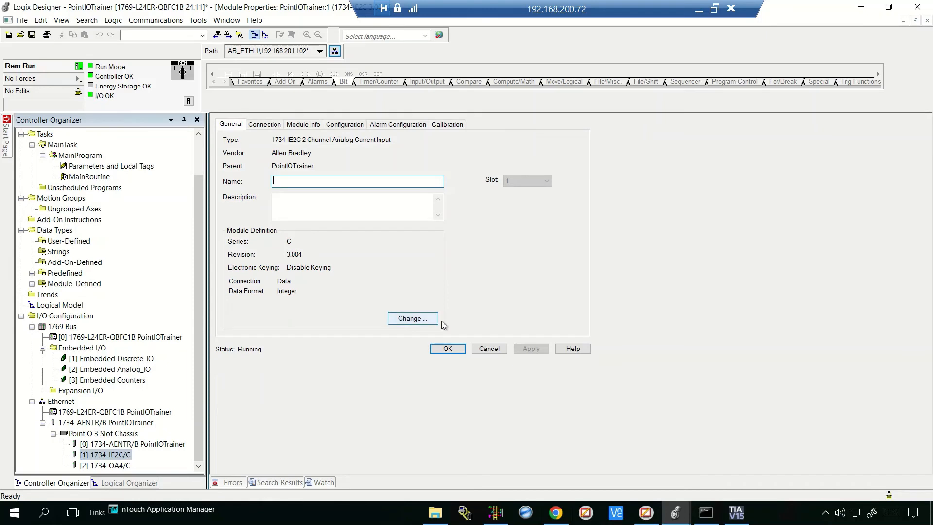
click(265, 124)
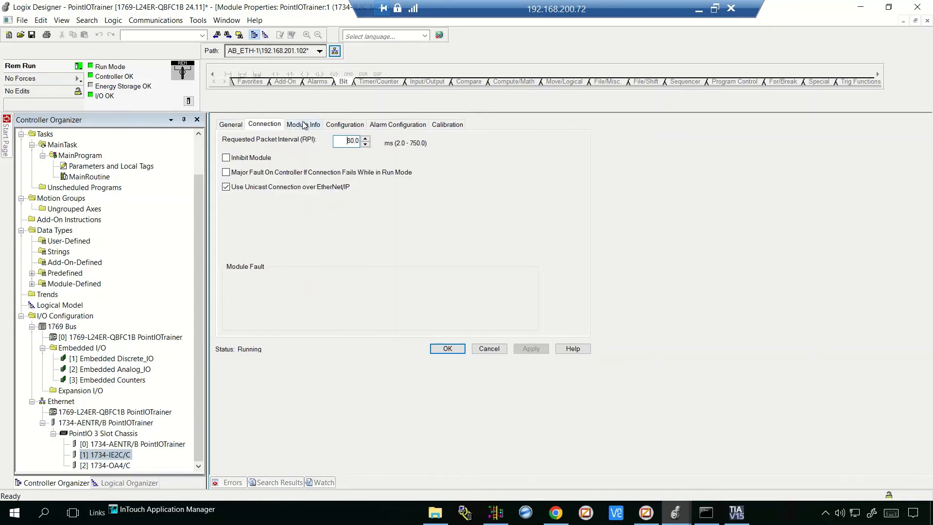
click(304, 125)
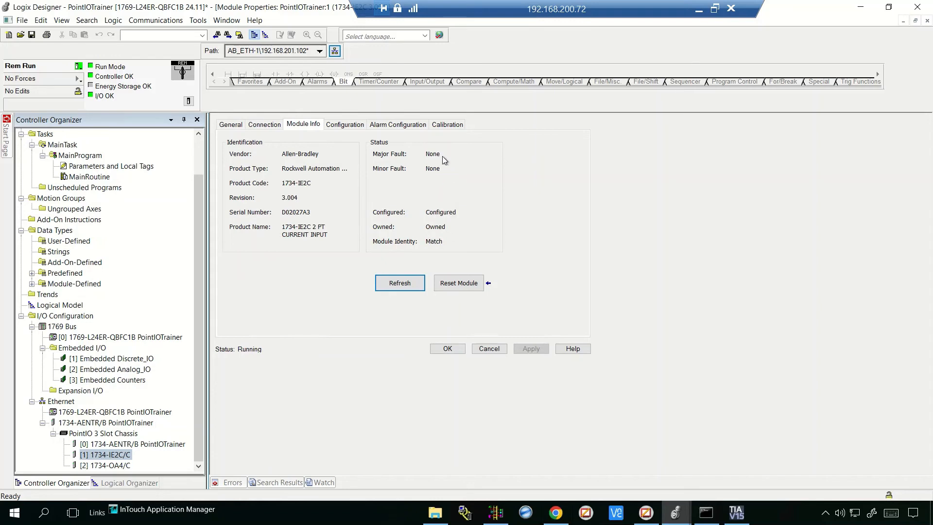
mouse_move(454, 308)
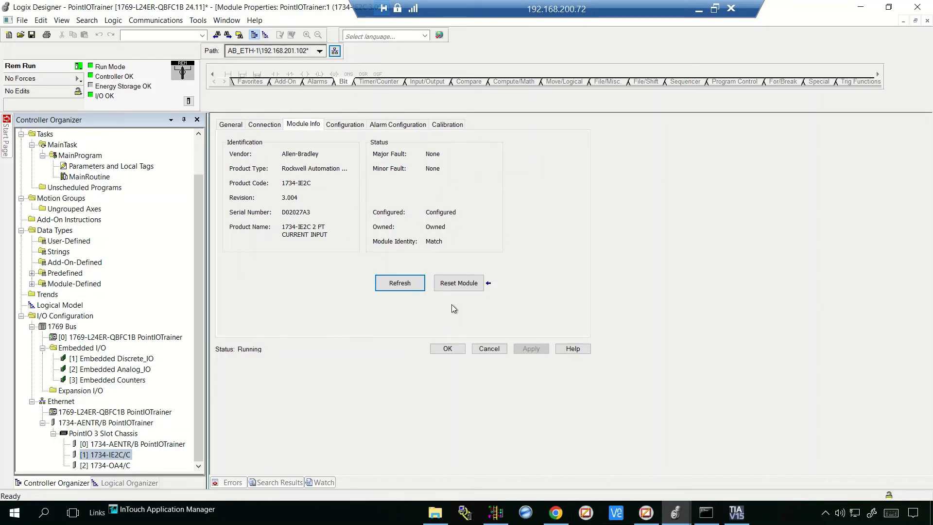
mouse_move(396, 320)
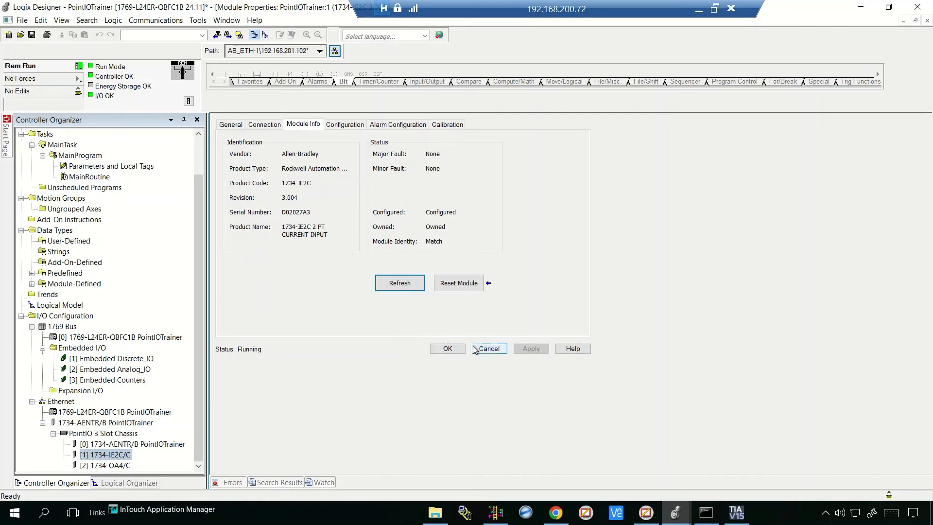
click(488, 348)
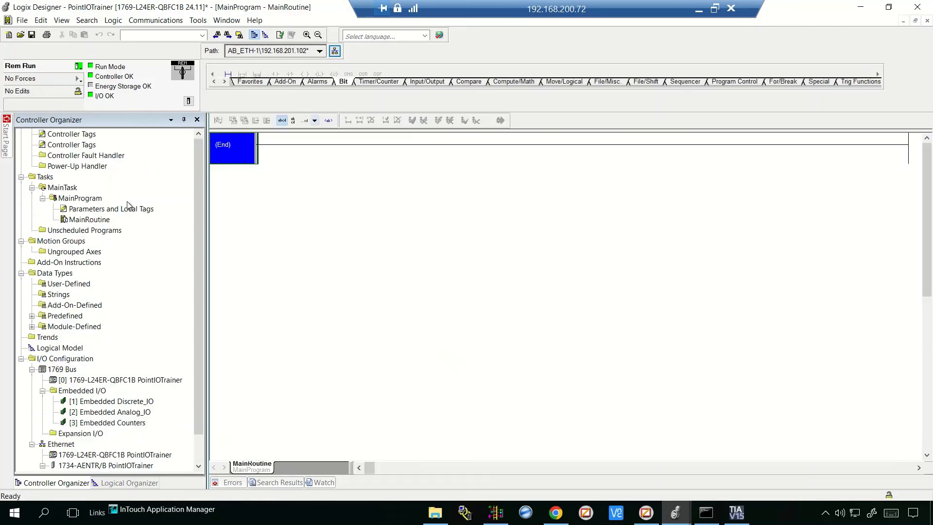
double_click(71, 145)
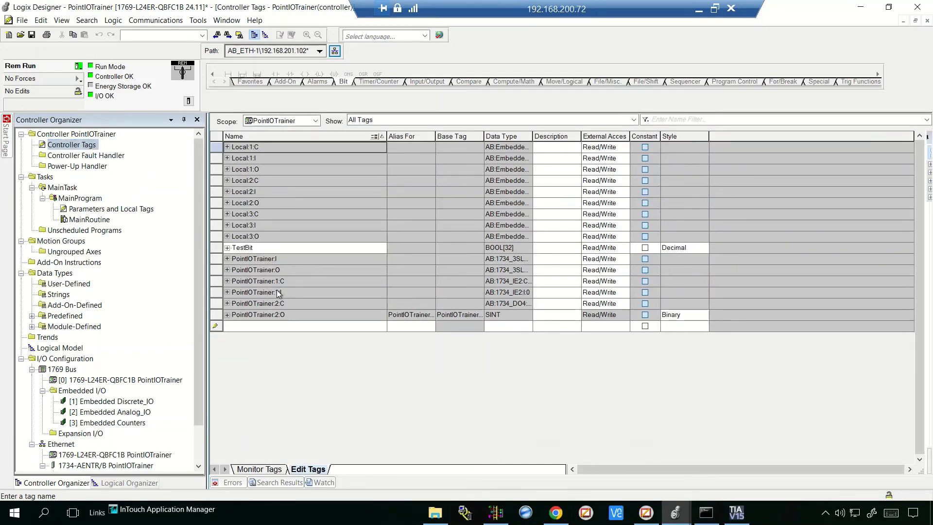
mouse_move(268, 306)
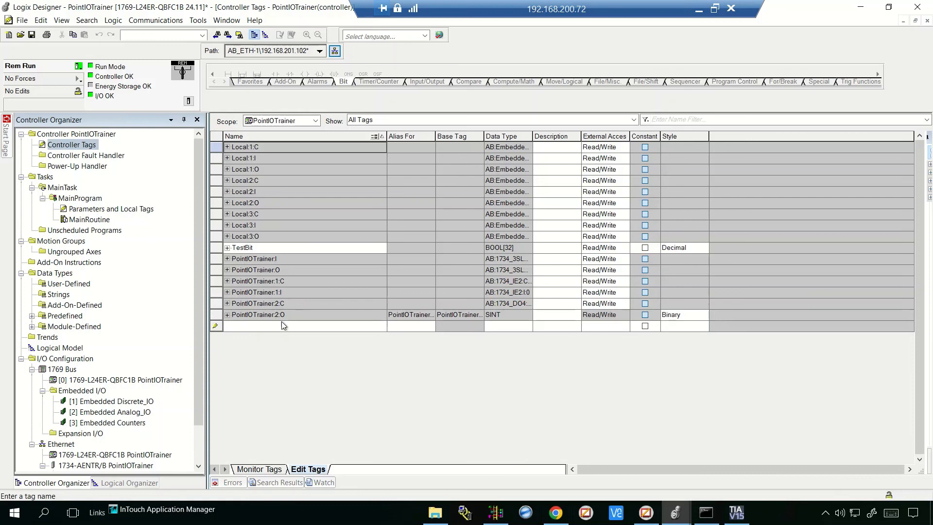
mouse_move(152, 198)
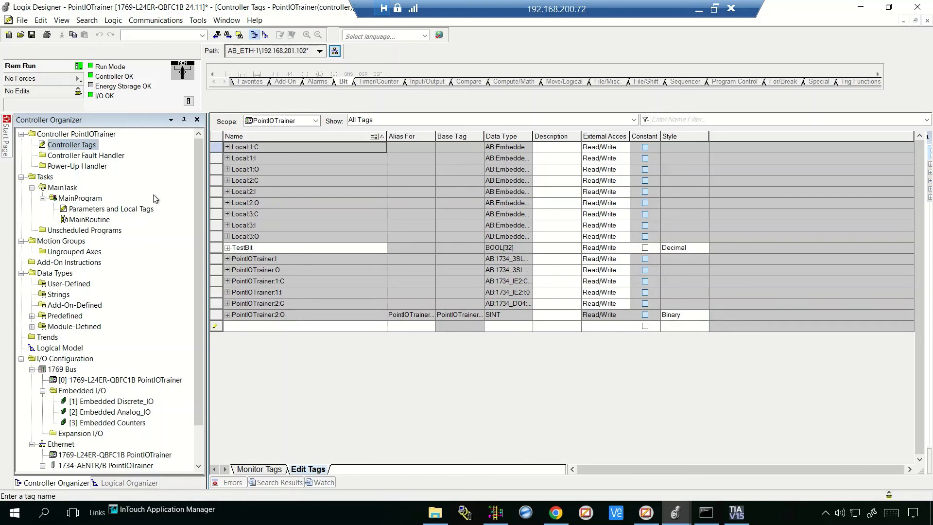
mouse_move(108, 152)
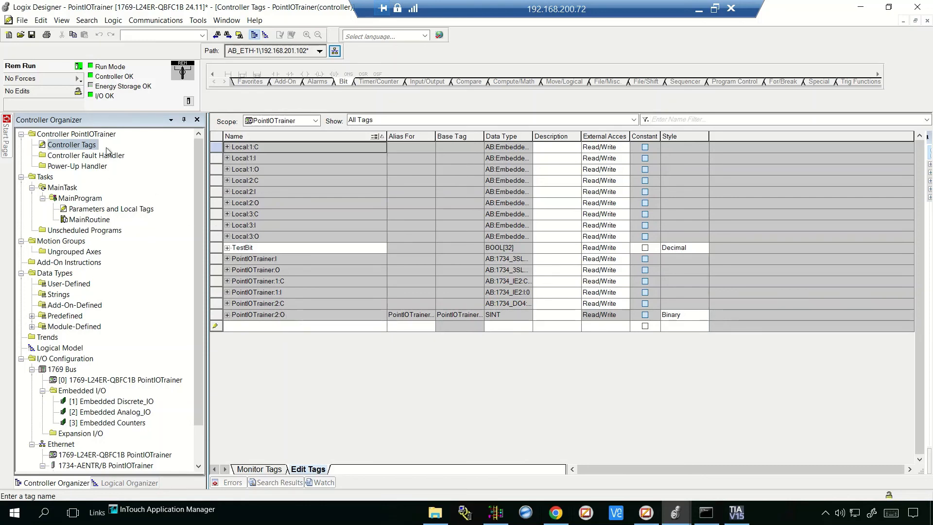
Step: Show the Controller Tags with the PointIOTrainer:1 and PointIOTrainer:2 tags for the new cards
double_click(90, 219)
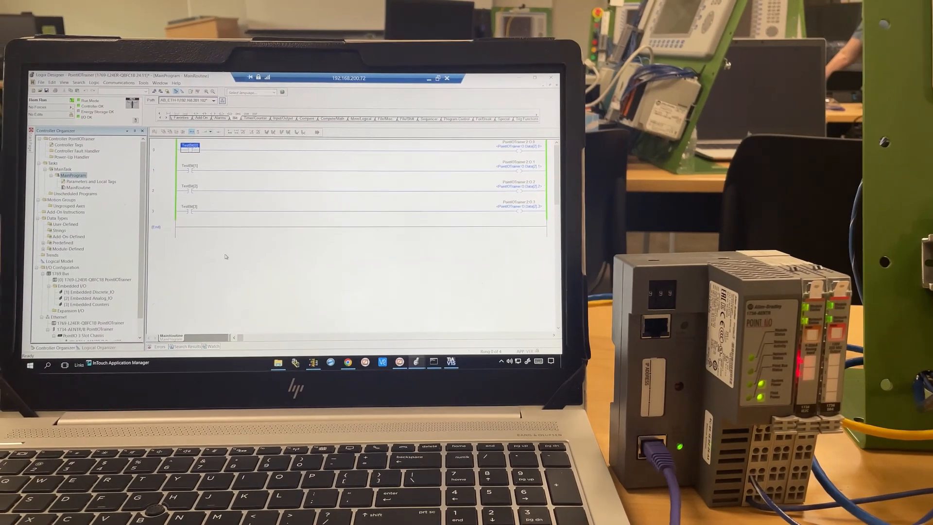
Step: Toggle the TestBit contacts in the routine so the OA4 output points switch on at the hardware
right_click(189, 145)
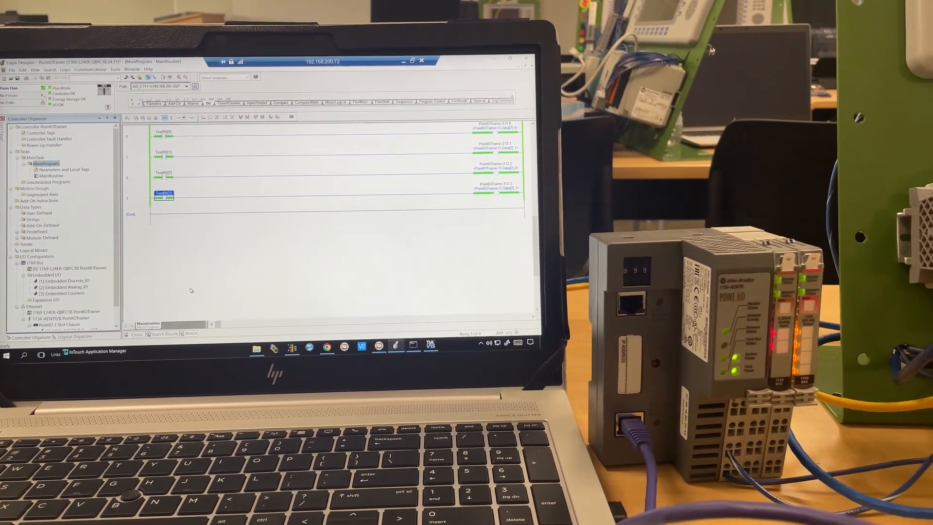
right_click(165, 197)
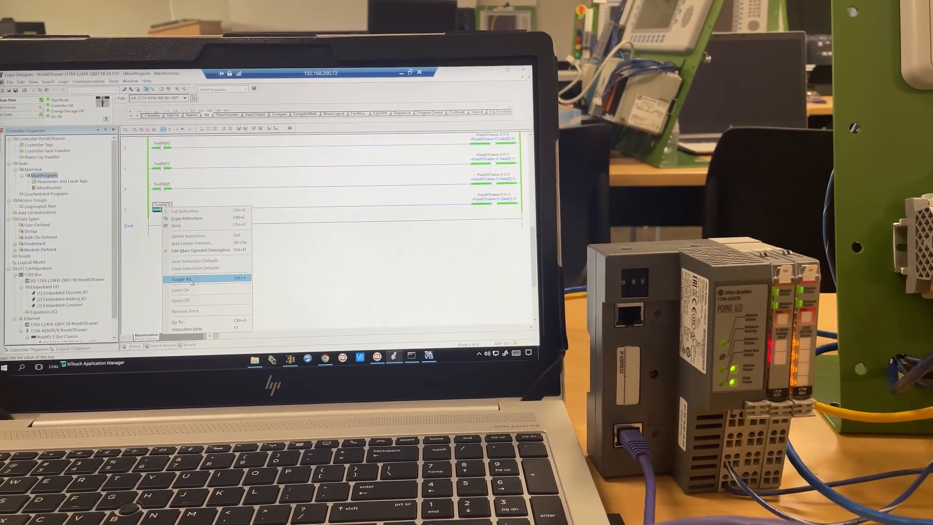